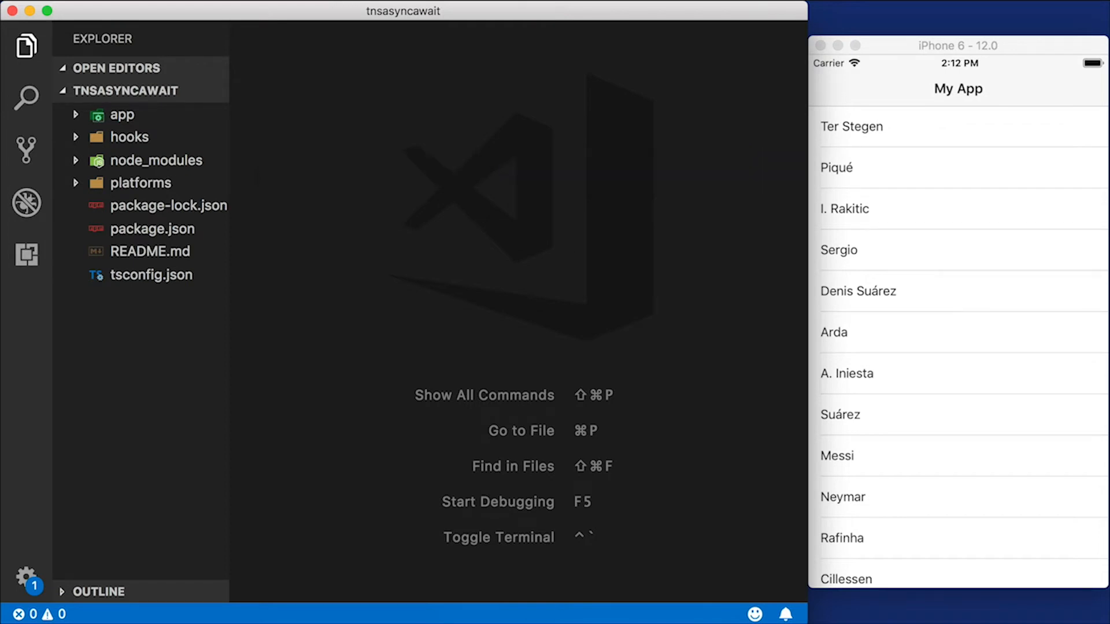
# Create the NativeScript Angular app with 'tns create myapp --ng' and expand app/item to reach item.service.ts
pyautogui.write('tns create myapp --ng')
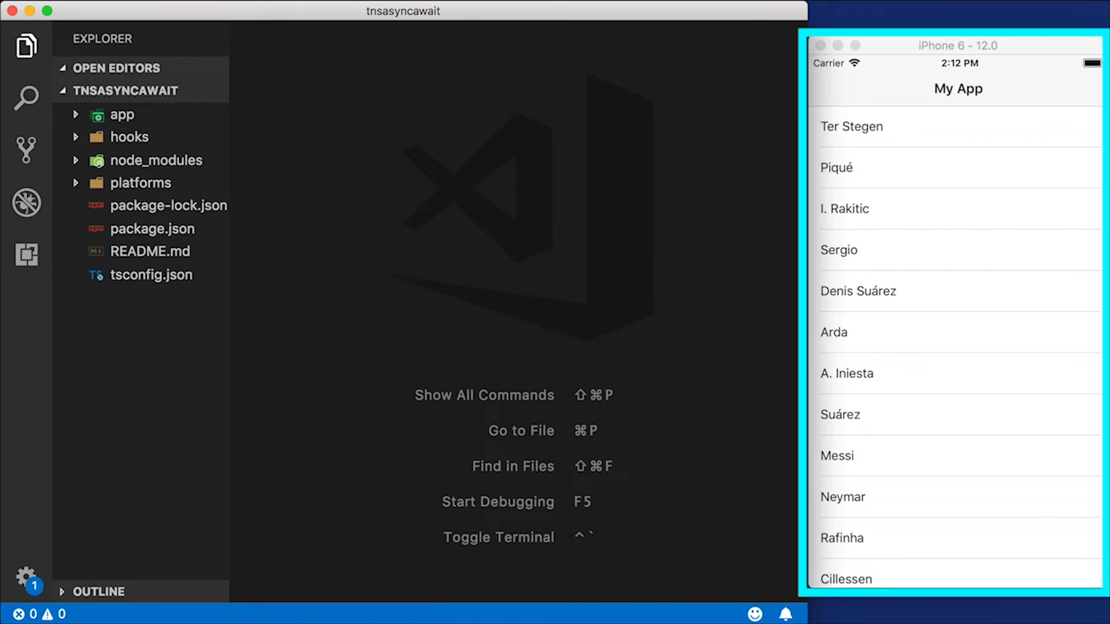
pyautogui.scroll(-3)
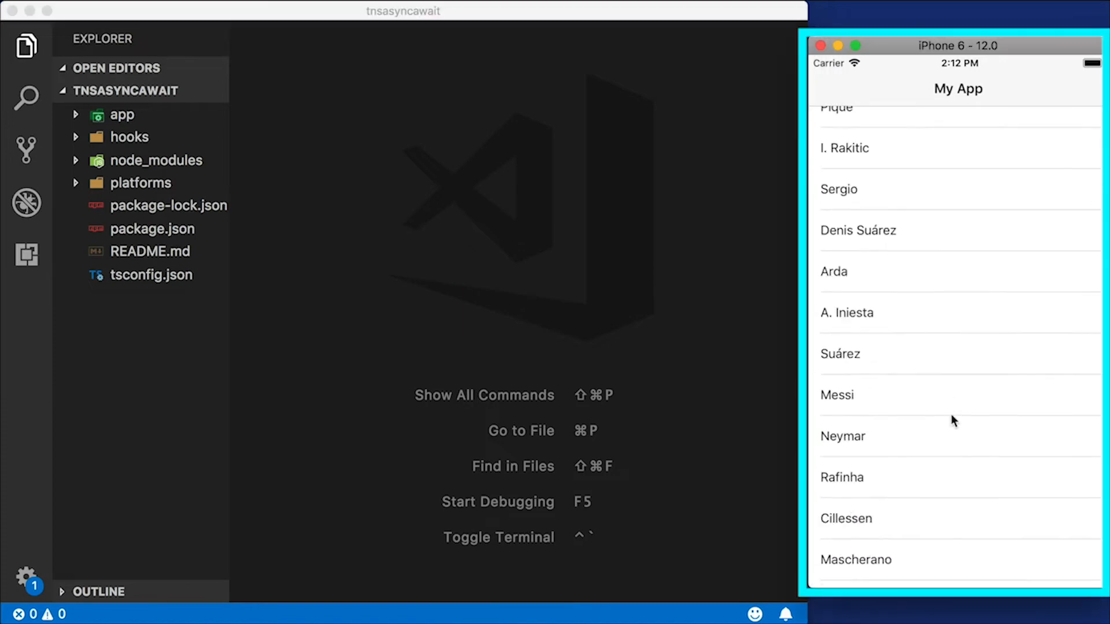
pyautogui.scroll(-3)
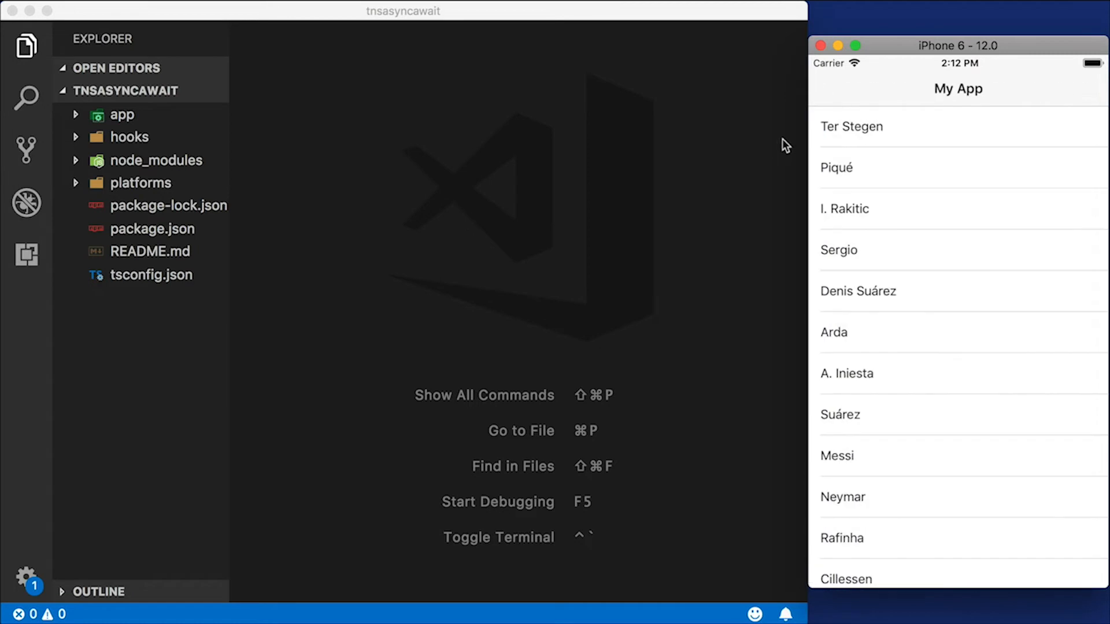
pyautogui.moveTo(124, 130)
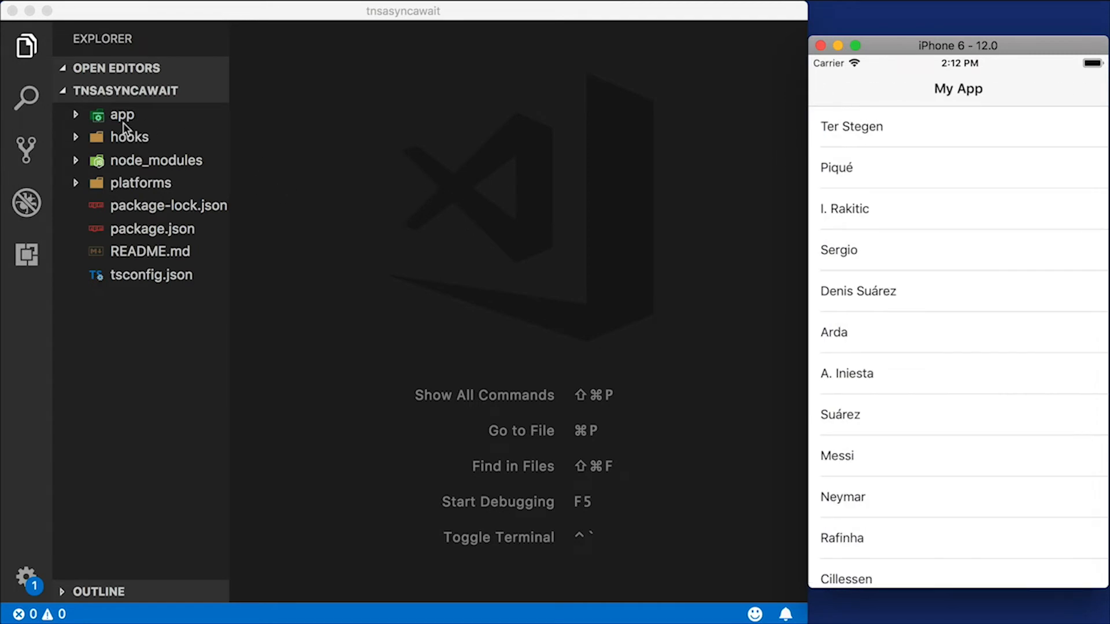
pyautogui.click(122, 115)
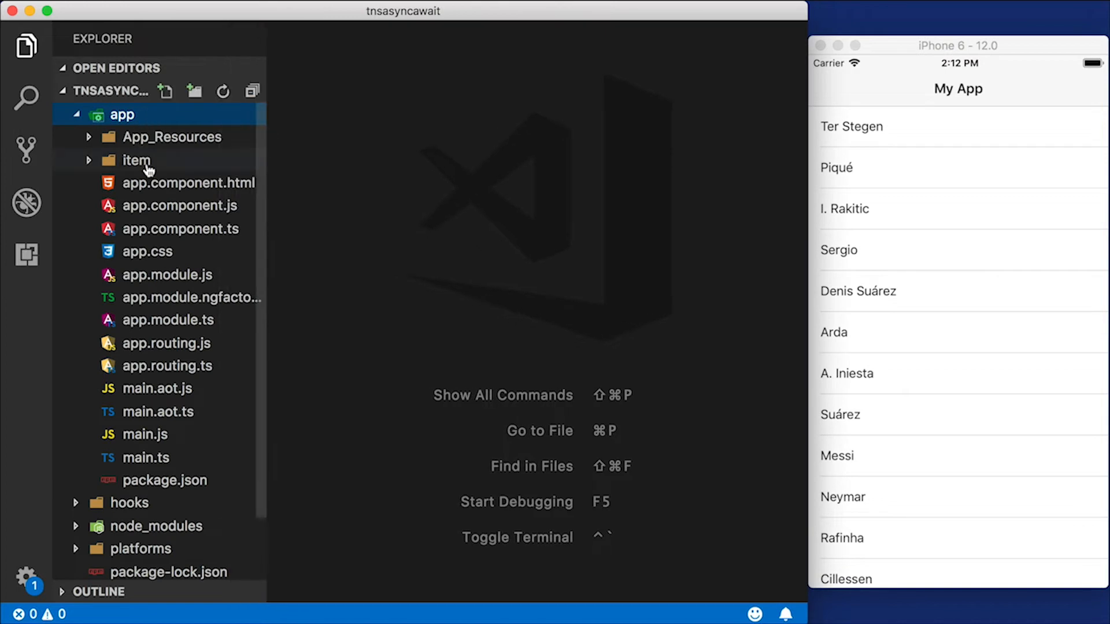
pyautogui.click(137, 160)
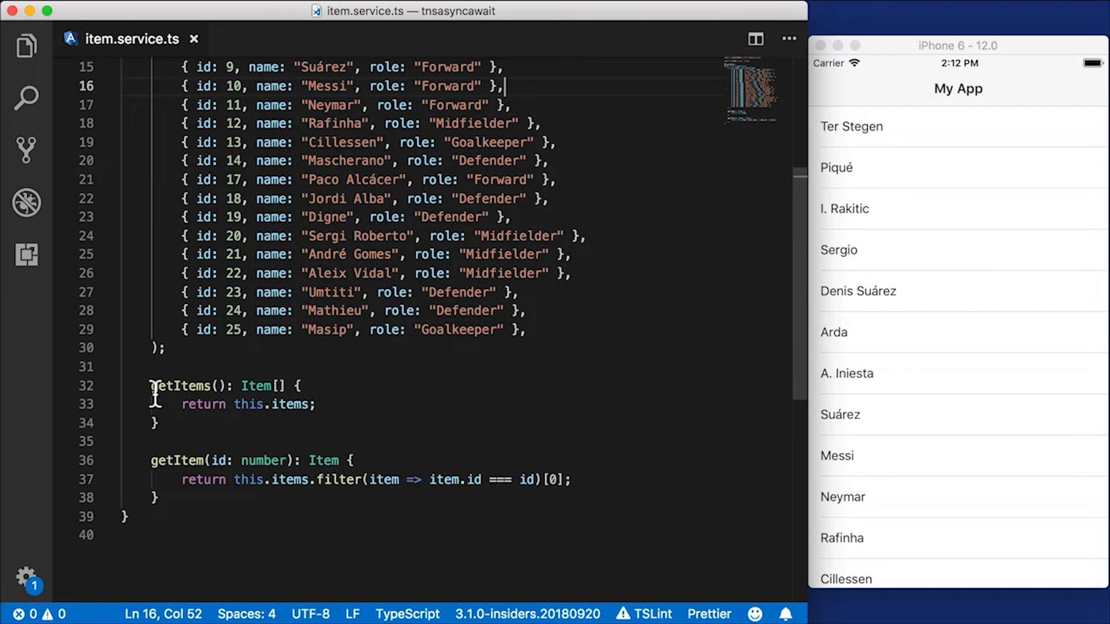
# Make getItems public, typed Promise<Item[]>, returning a new Promise that resolves this.items
pyautogui.write('public')
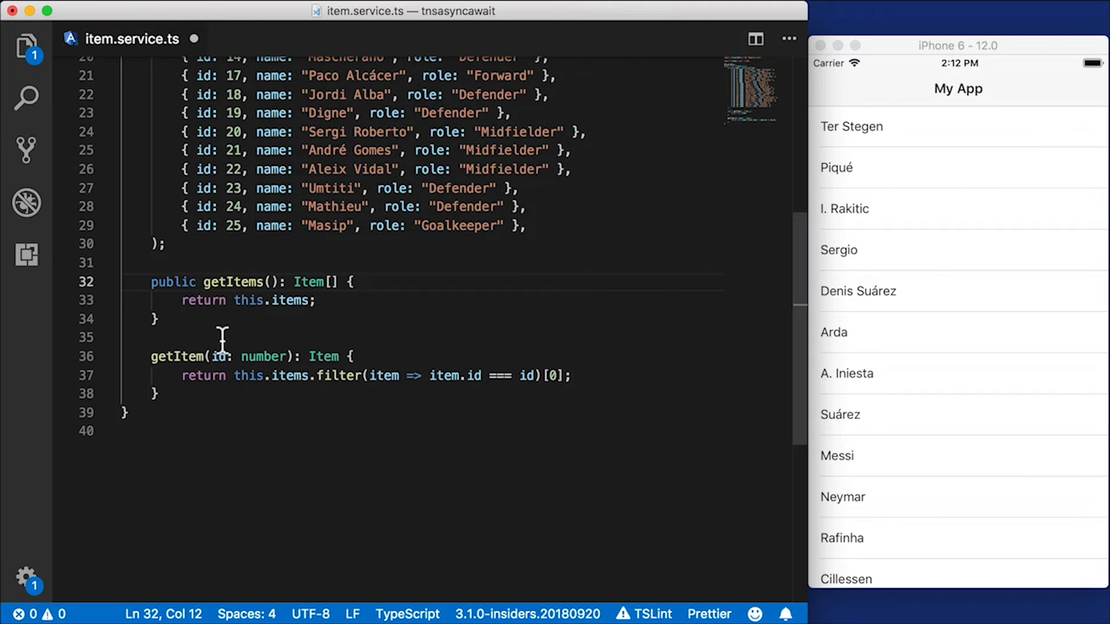
pyautogui.moveTo(267, 319)
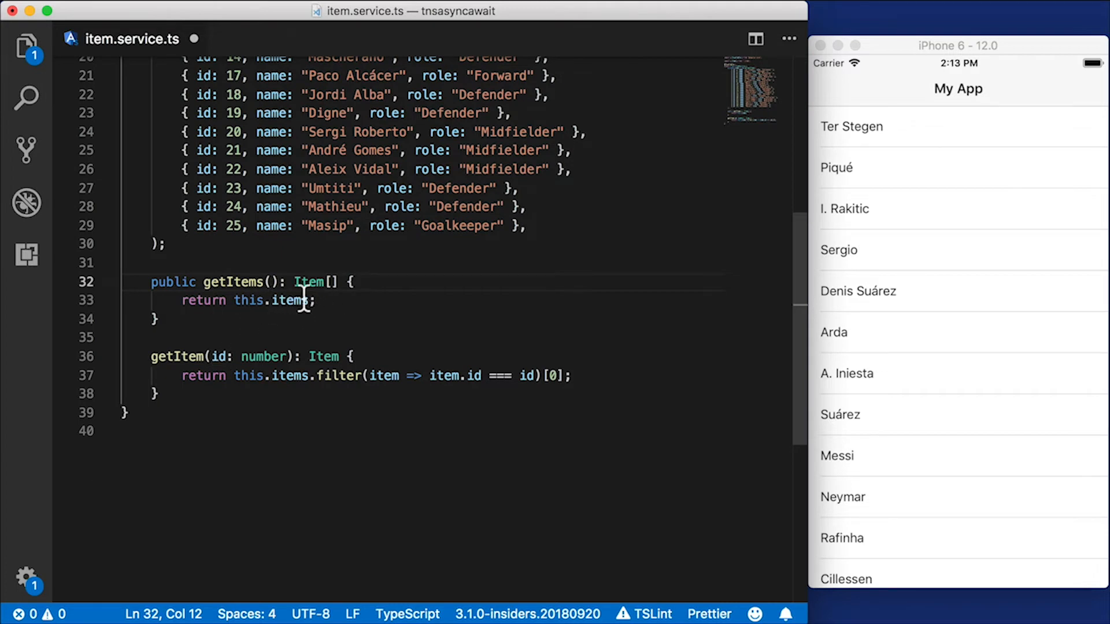
pyautogui.write('Promise<')
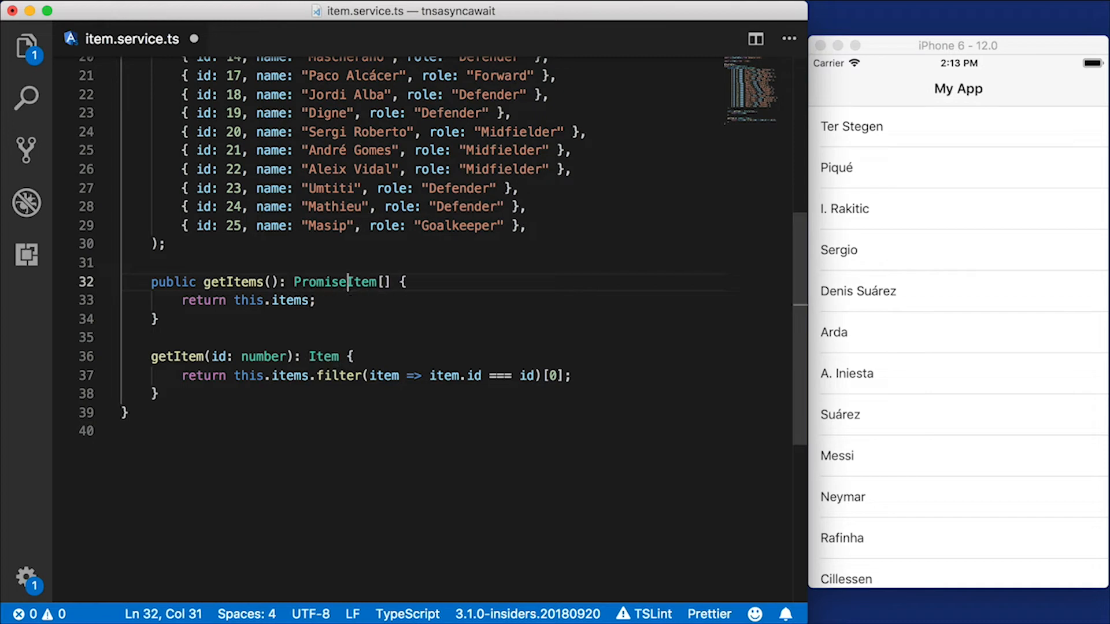
pyautogui.write('<')
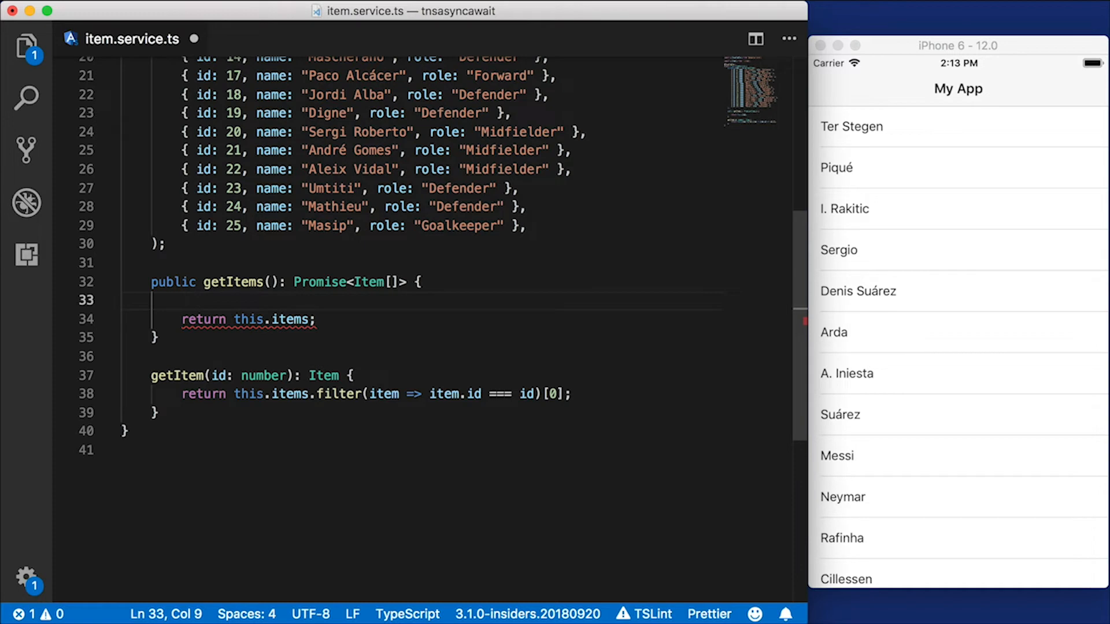
pyautogui.write('re')
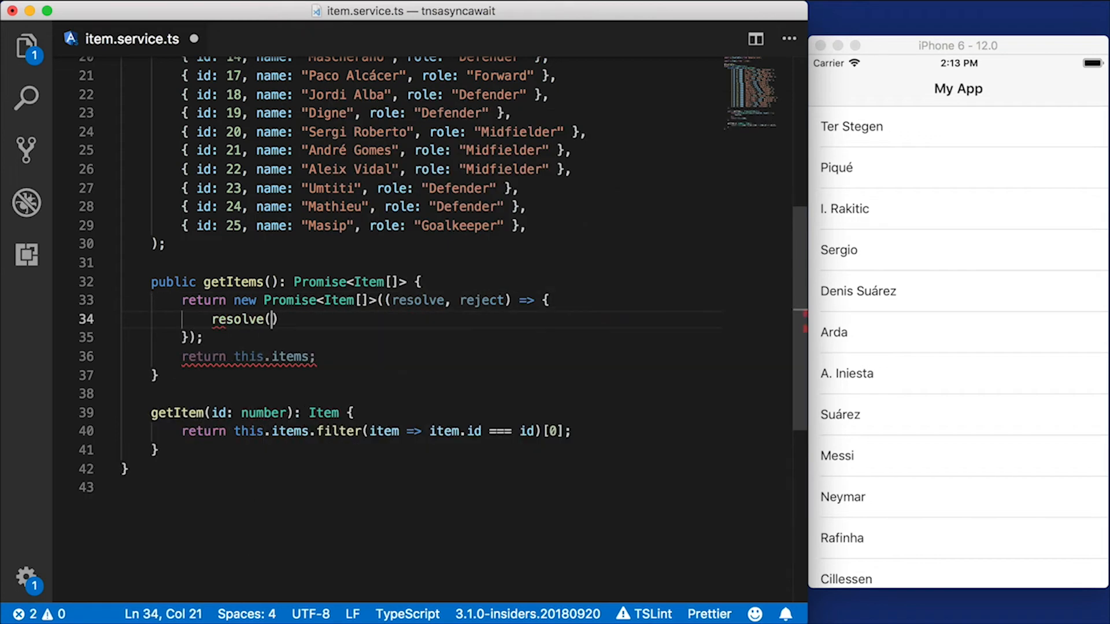
pyautogui.write('this.items')
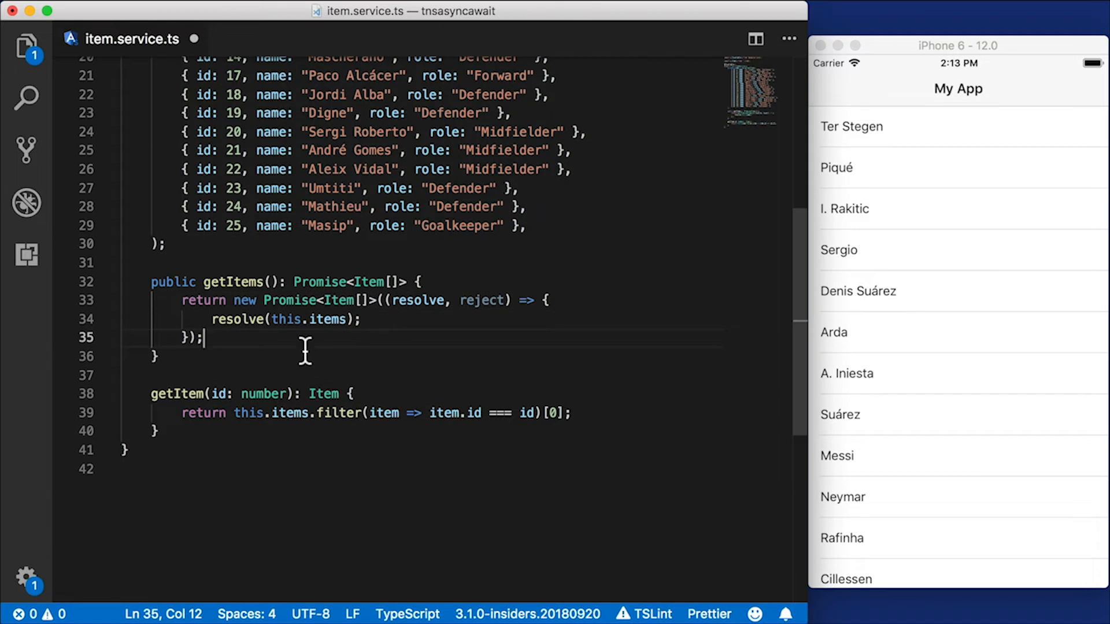
pyautogui.moveTo(323, 360)
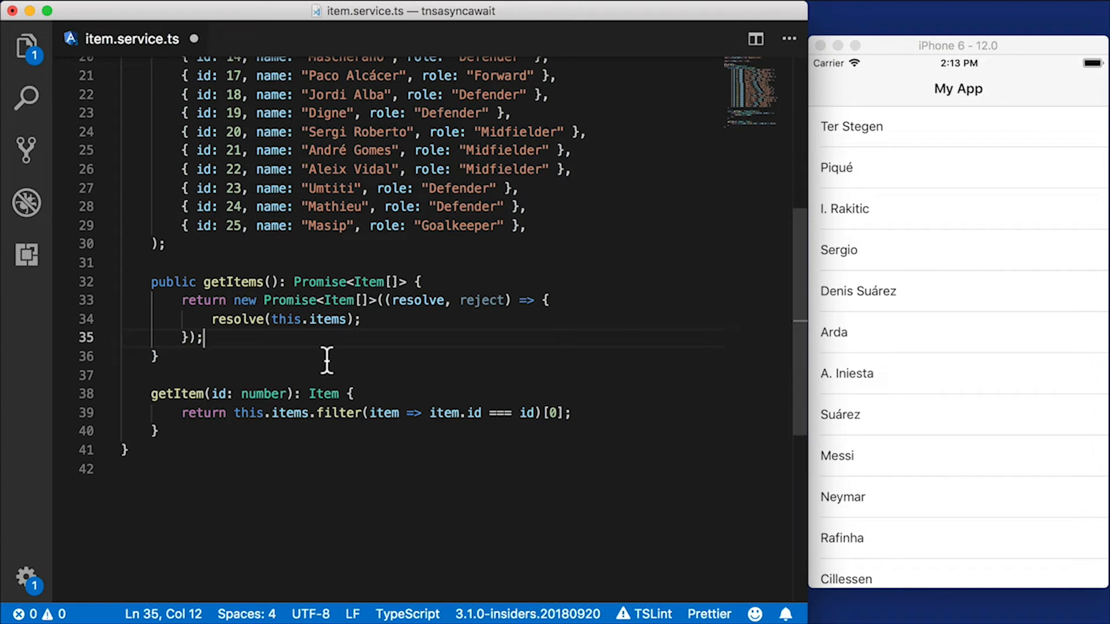
# Chain .then onto the promise returning items filtered to i.id <= 3
pyautogui.write('.')
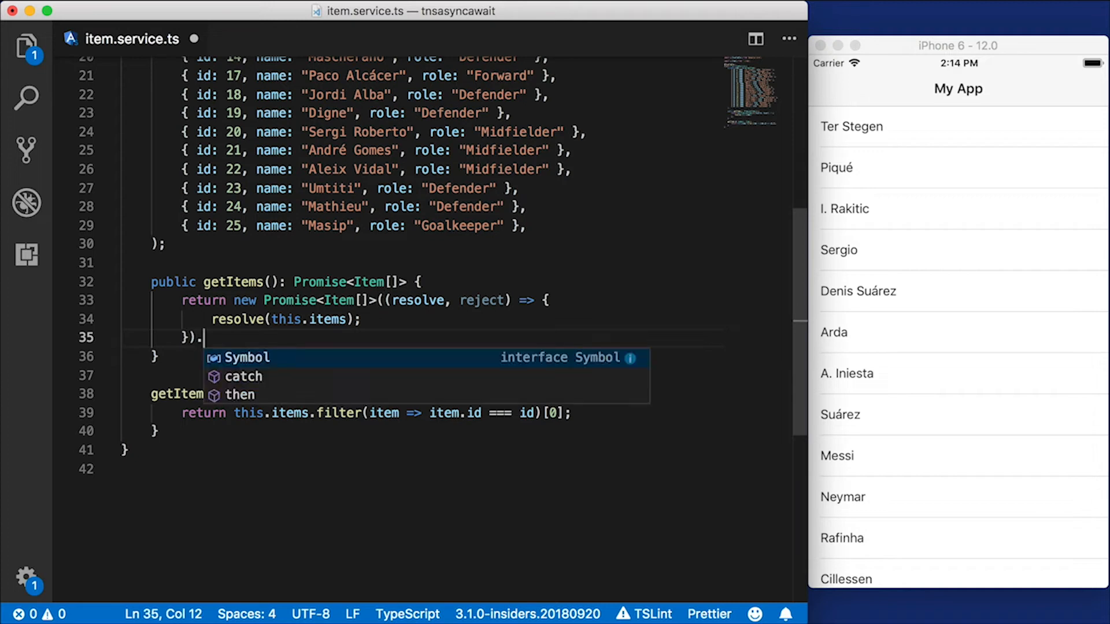
pyautogui.write('then')
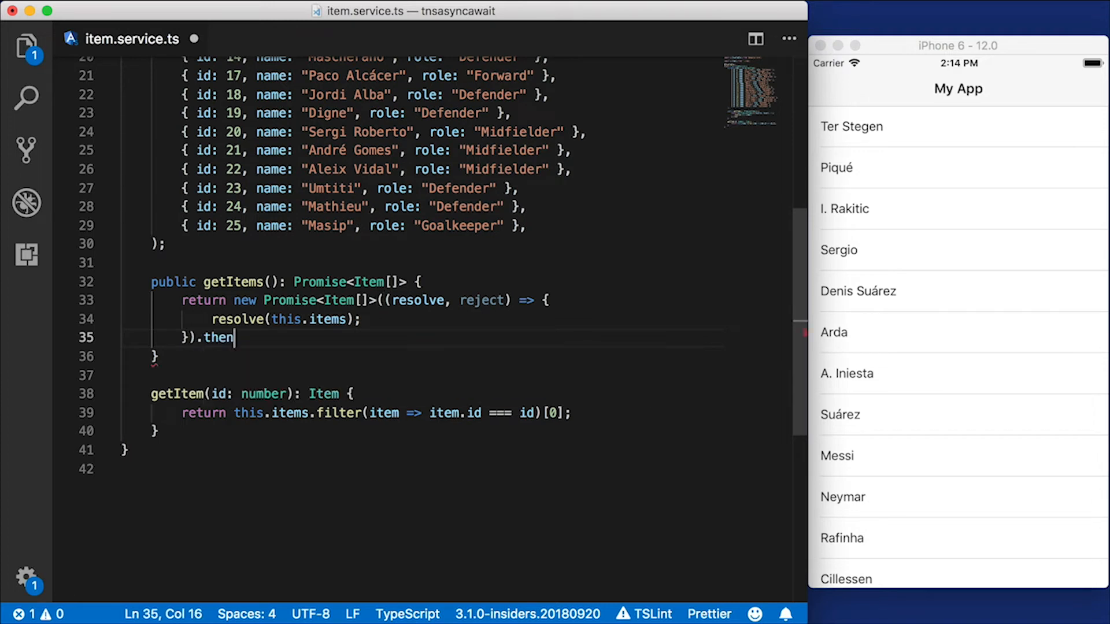
pyautogui.write('()')
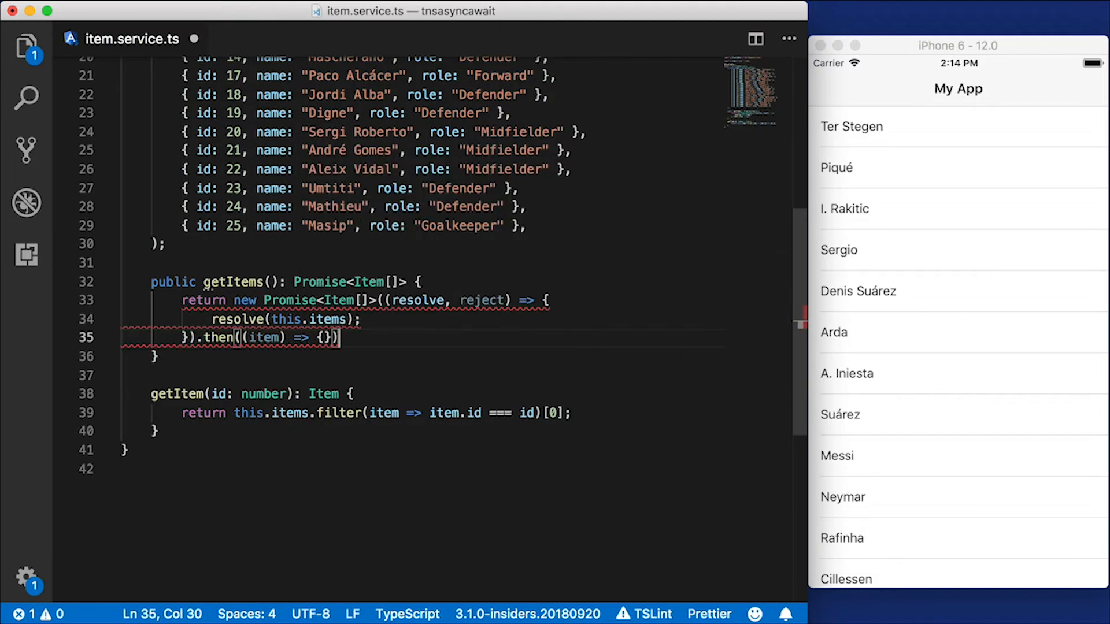
pyautogui.write('return items')
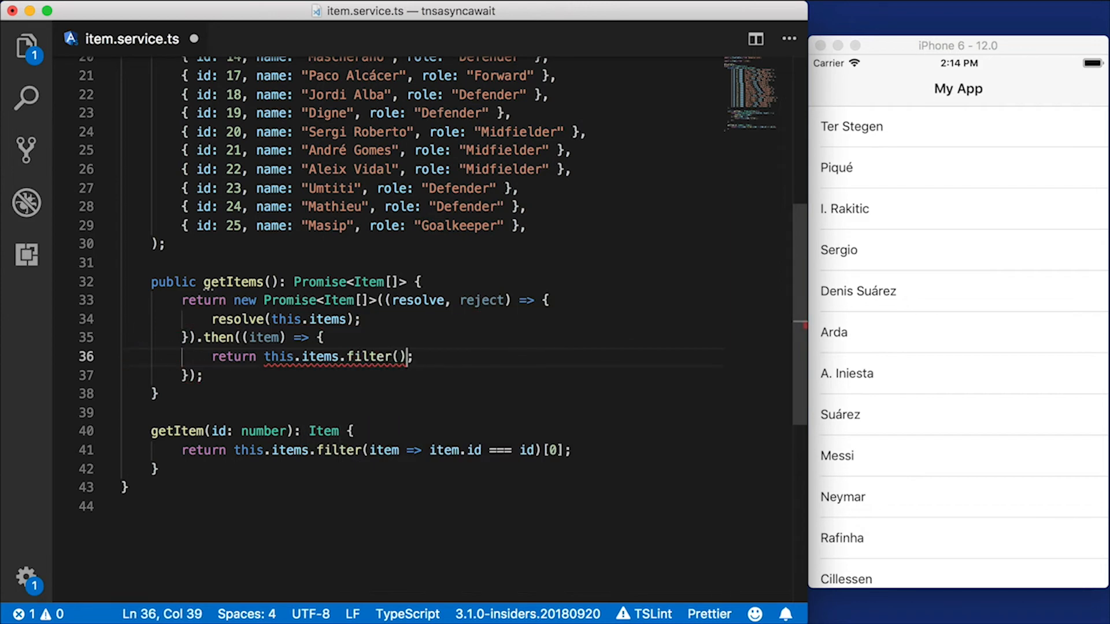
pyautogui.write('i=>i.id')
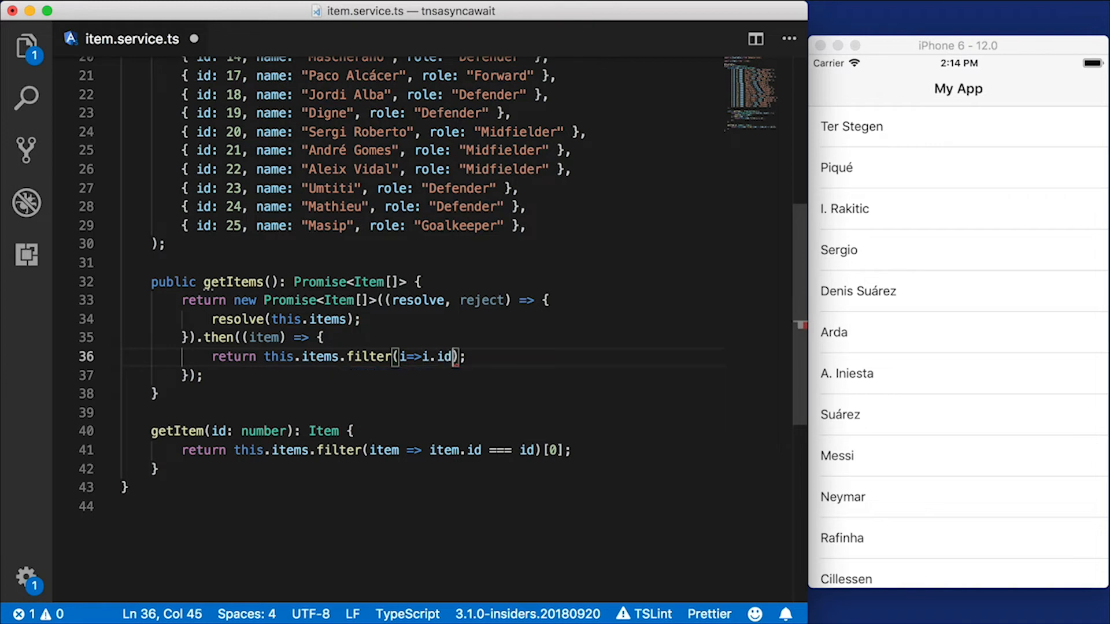
pyautogui.write('<=')
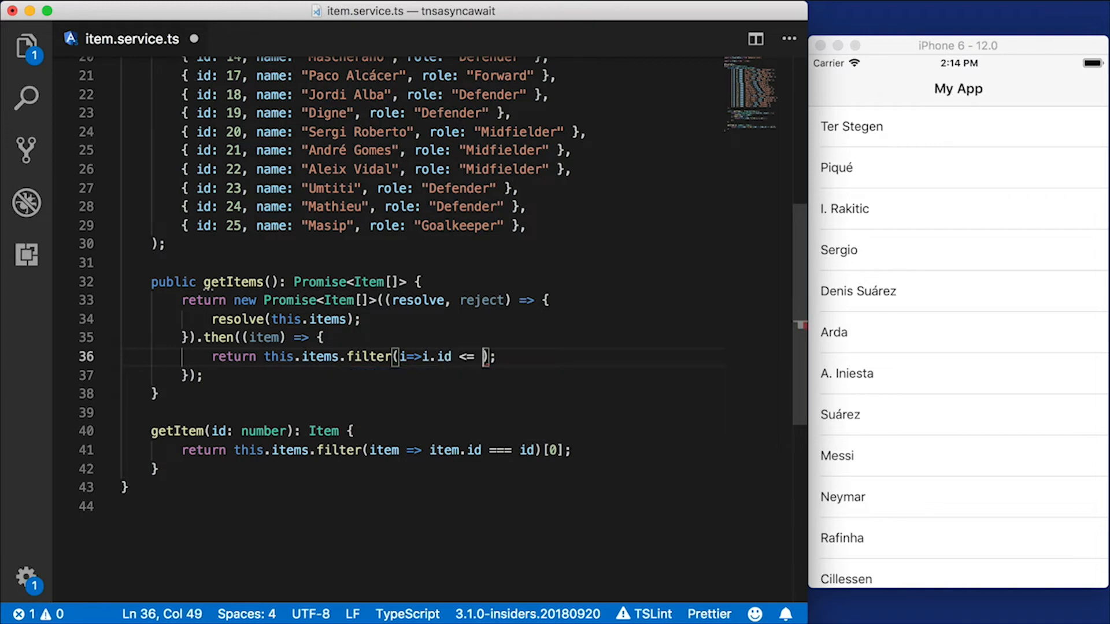
pyautogui.write('3')
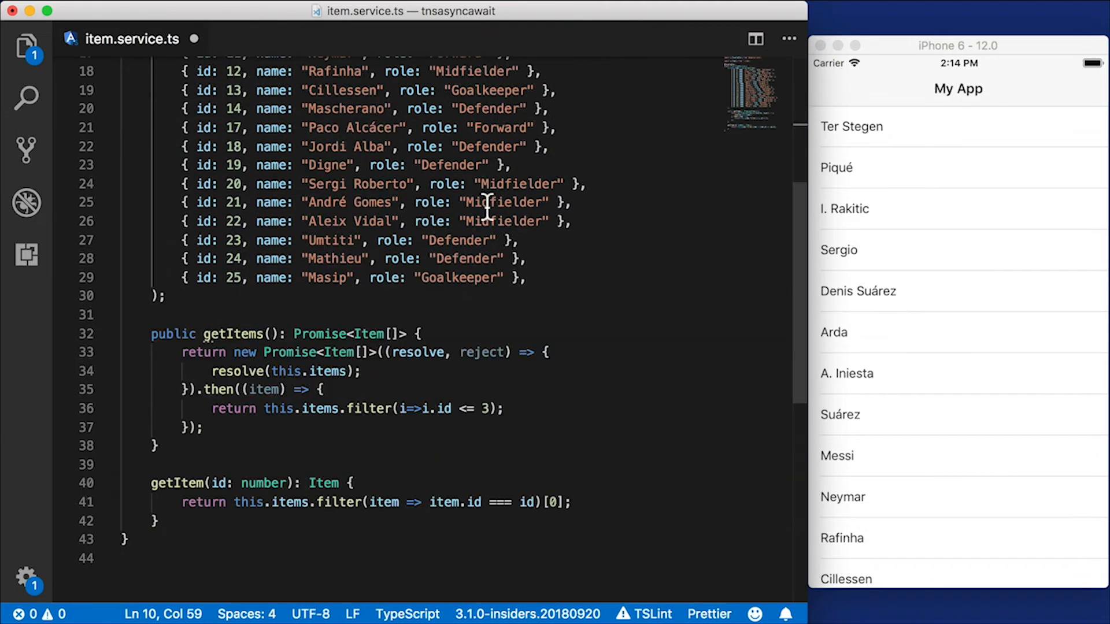
# In items.component.ts, rewrite ngOnInit so getItems().then assigns this.items = items
pyautogui.click(27, 46)
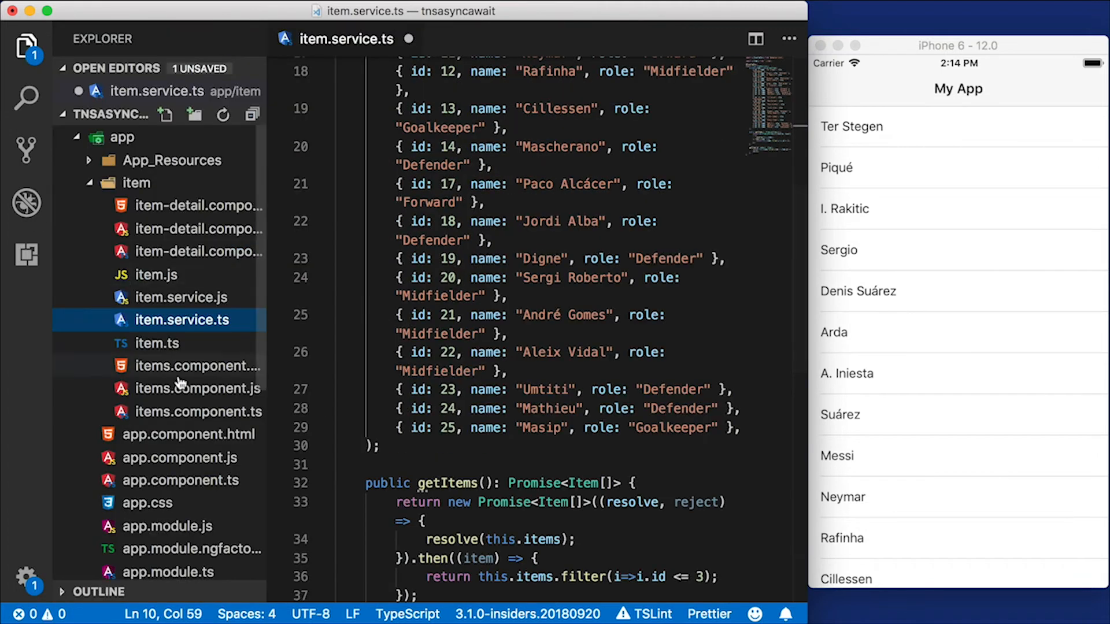
pyautogui.click(198, 434)
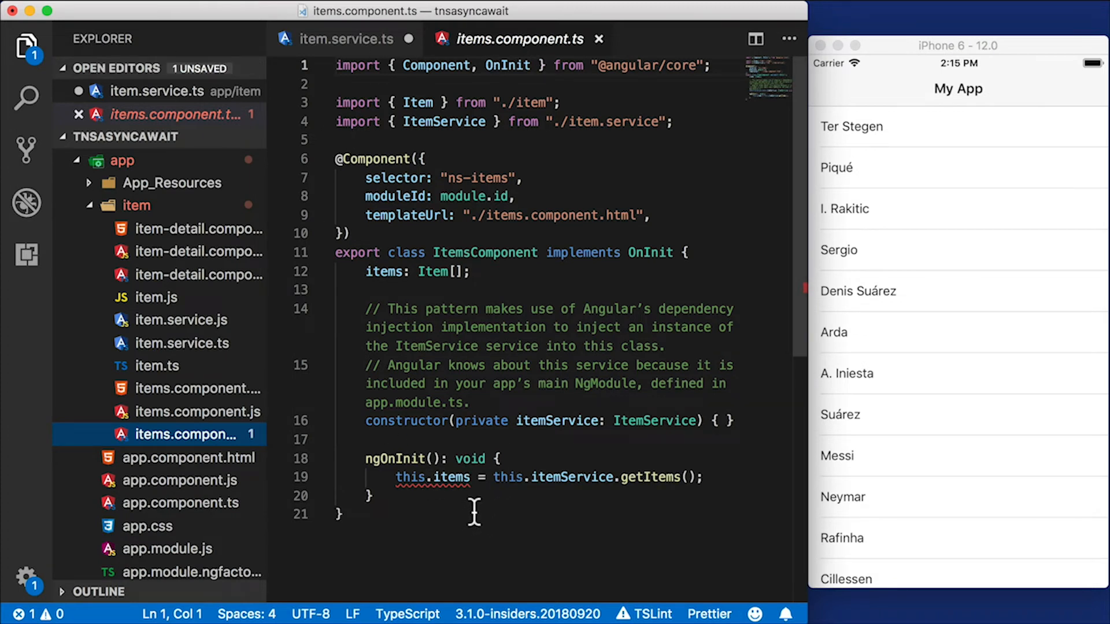
pyautogui.moveTo(397, 476); pyautogui.dragTo(490, 477)
pyautogui.write('.then((item')
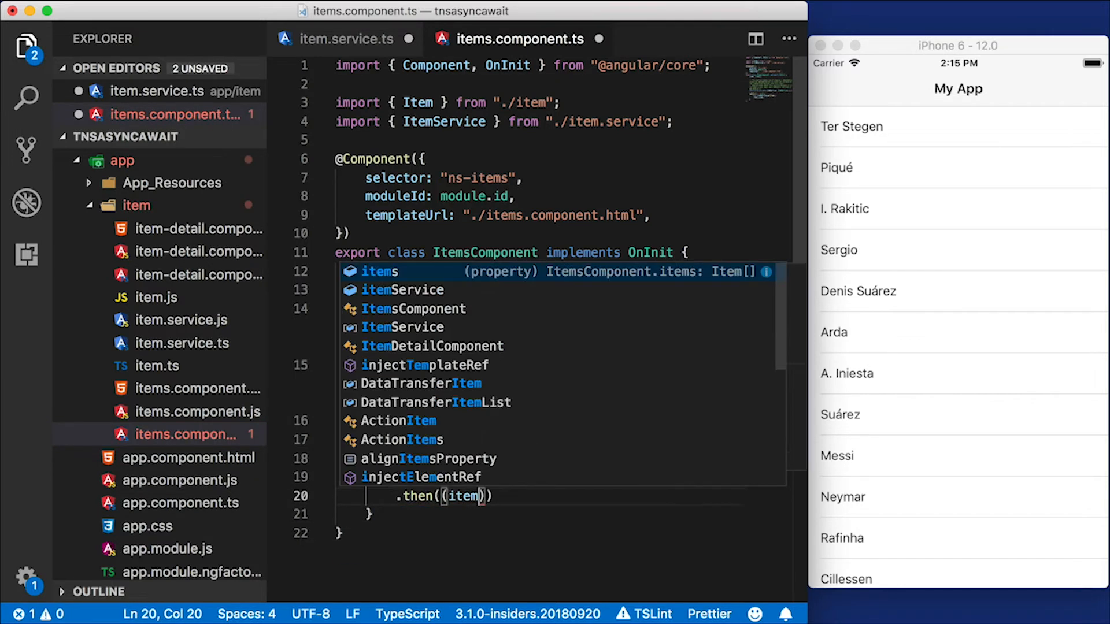
pyautogui.write('this')
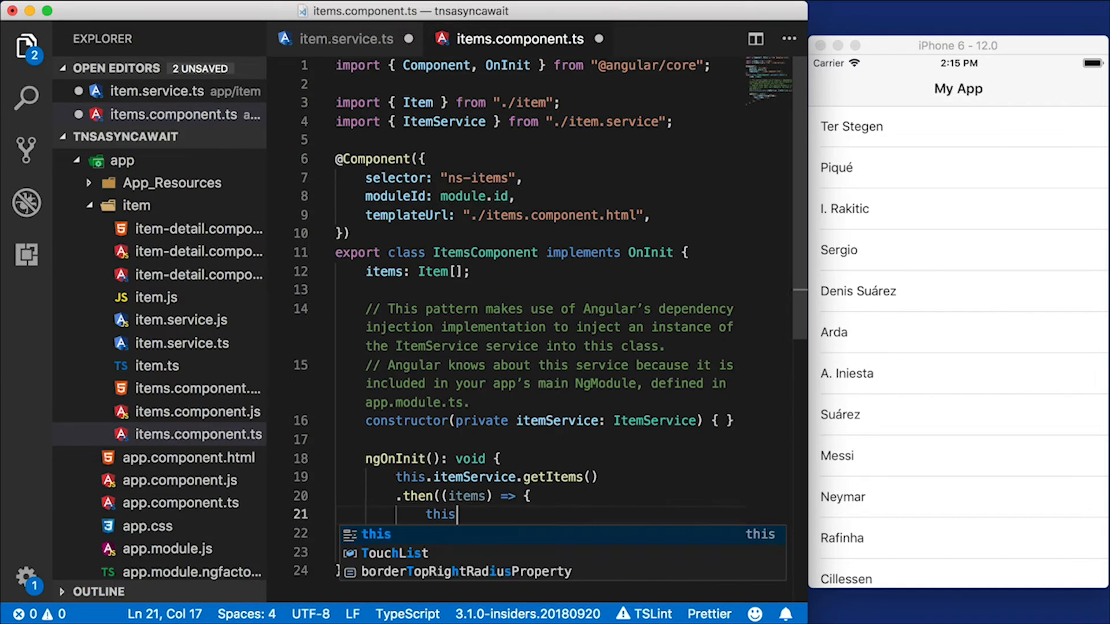
pyautogui.write('.items = items;')
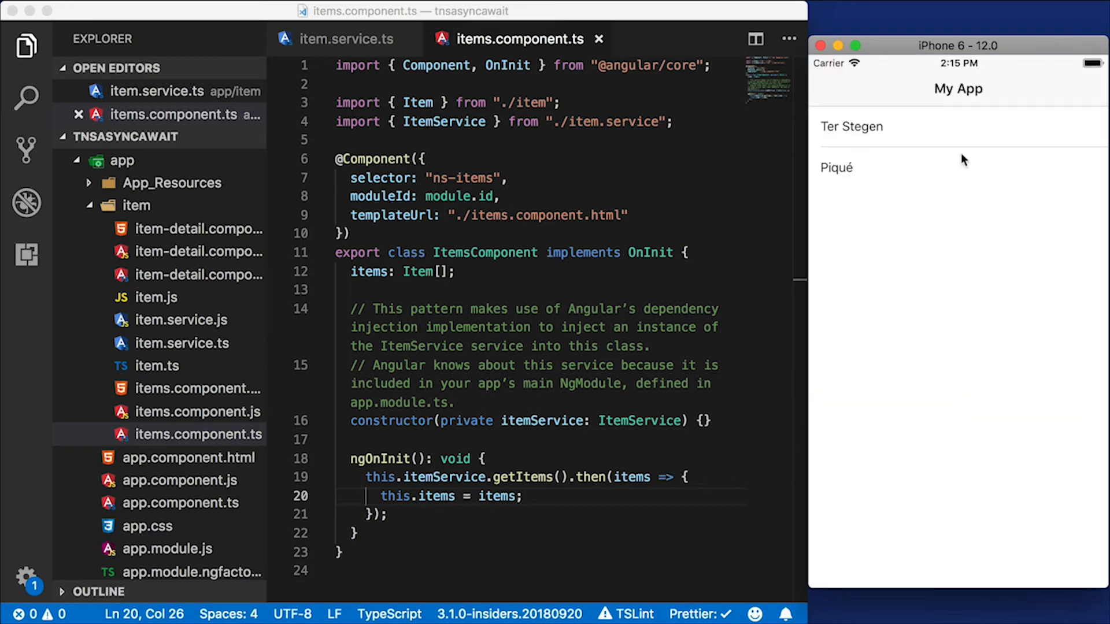
# View Piqué's details in the simulator, return to the two-player list, and go back to item.service.ts
pyautogui.click(837, 166)
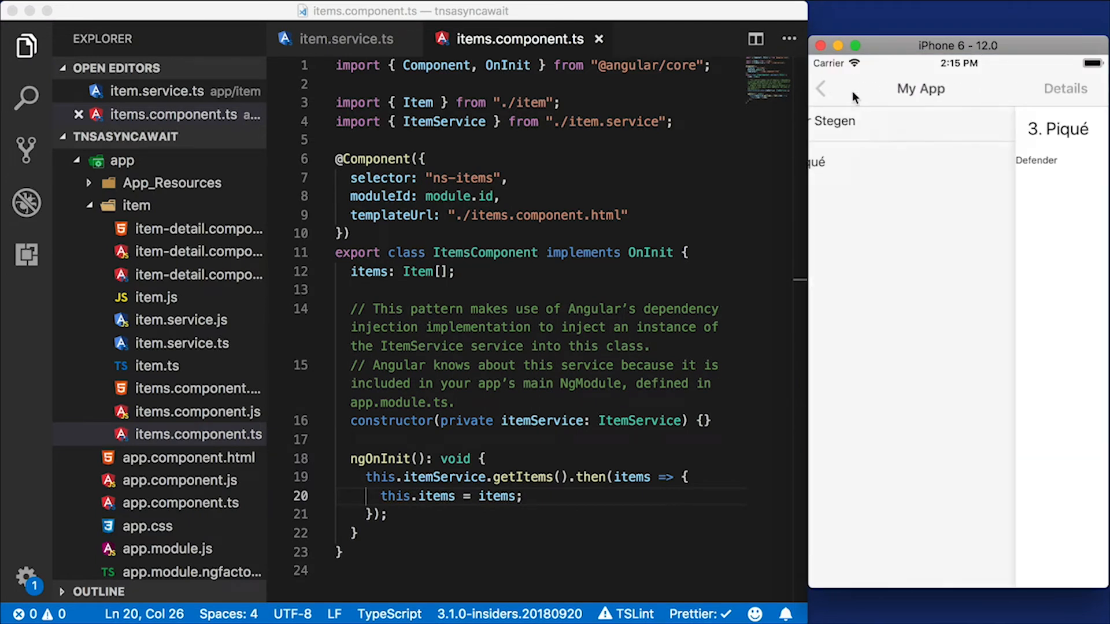
pyautogui.click(821, 89)
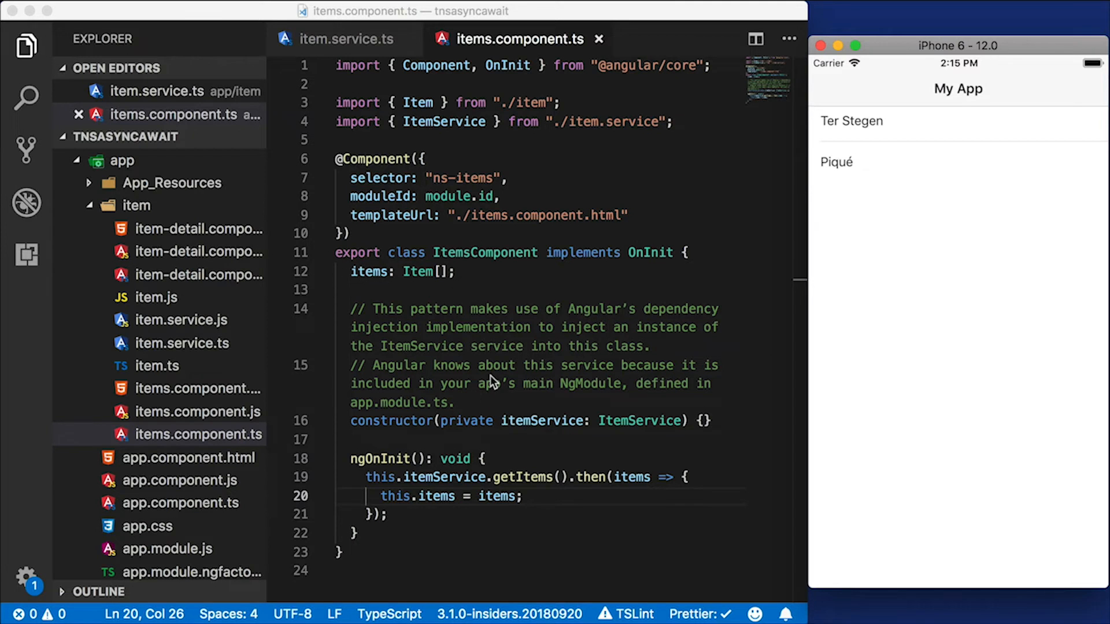
pyautogui.click(344, 39)
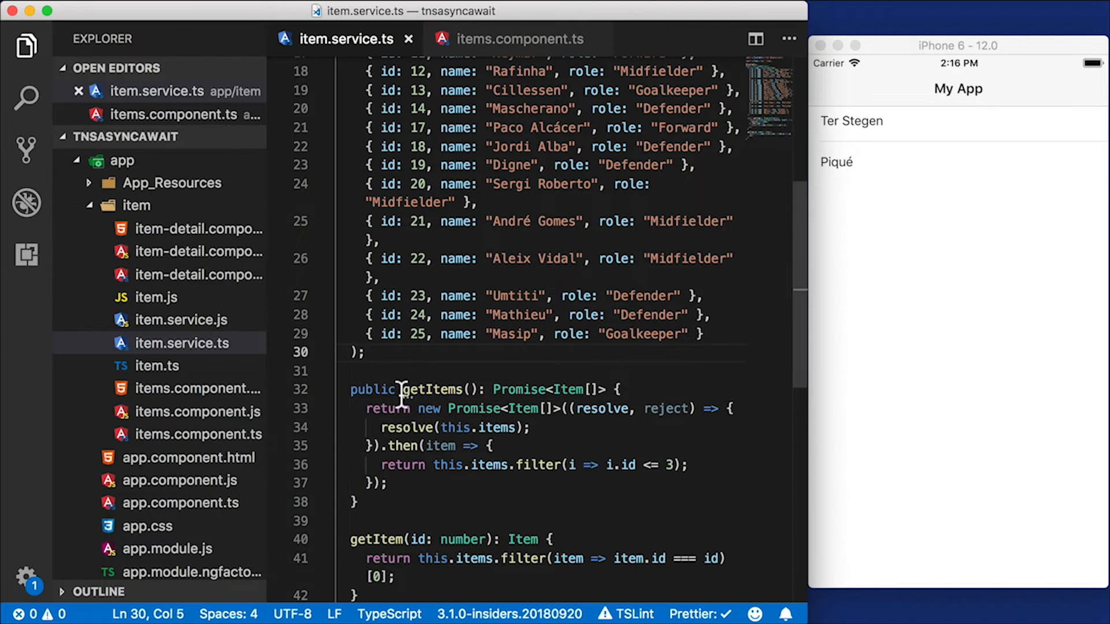
# Mark getItems async and store 'const items = await new Promise<Item[]>' in place of the return
pyautogui.write('async')
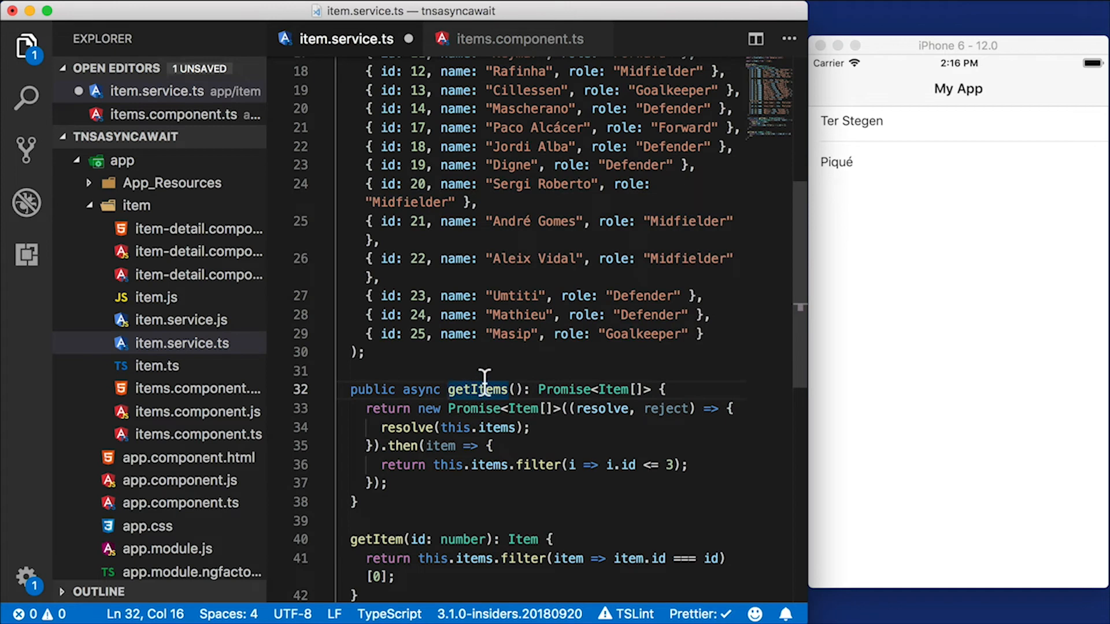
pyautogui.doubleClick(387, 408)
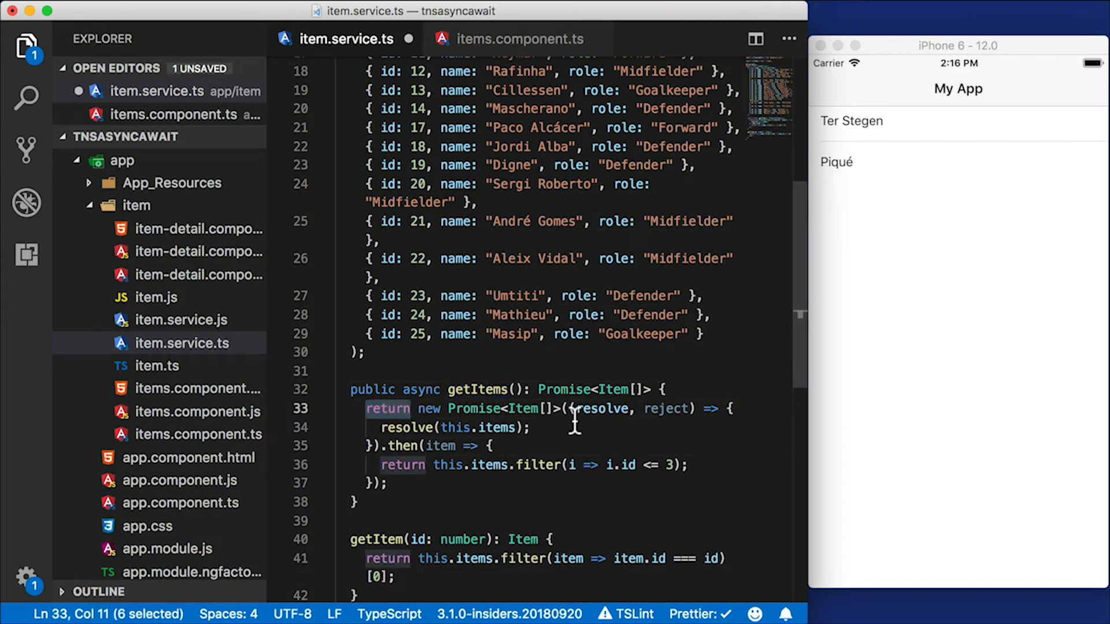
pyautogui.write('const')
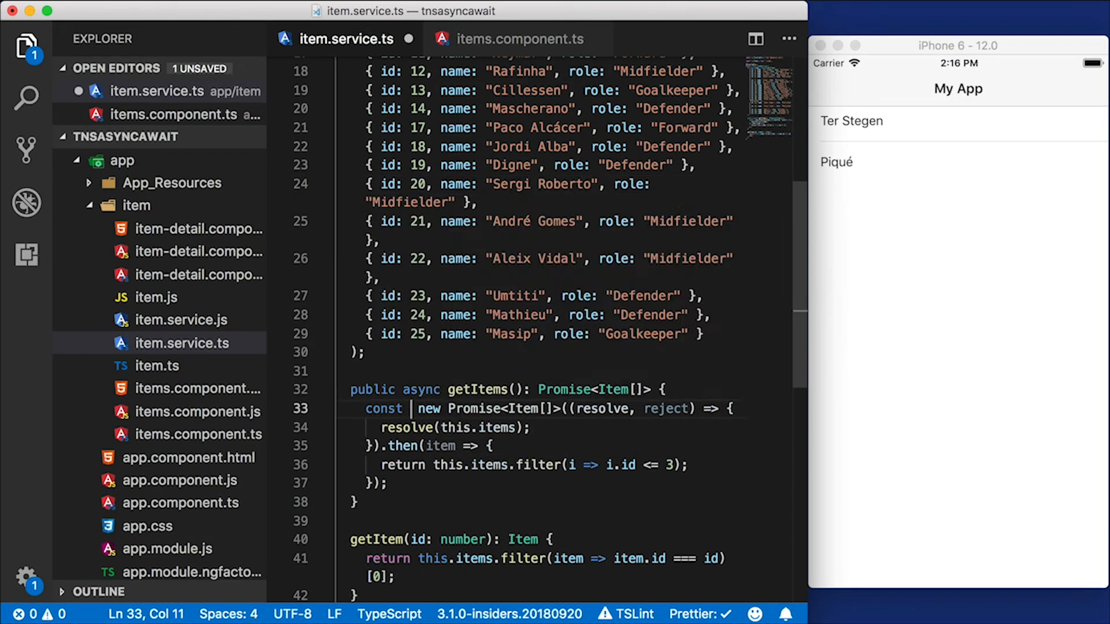
pyautogui.write('items =')
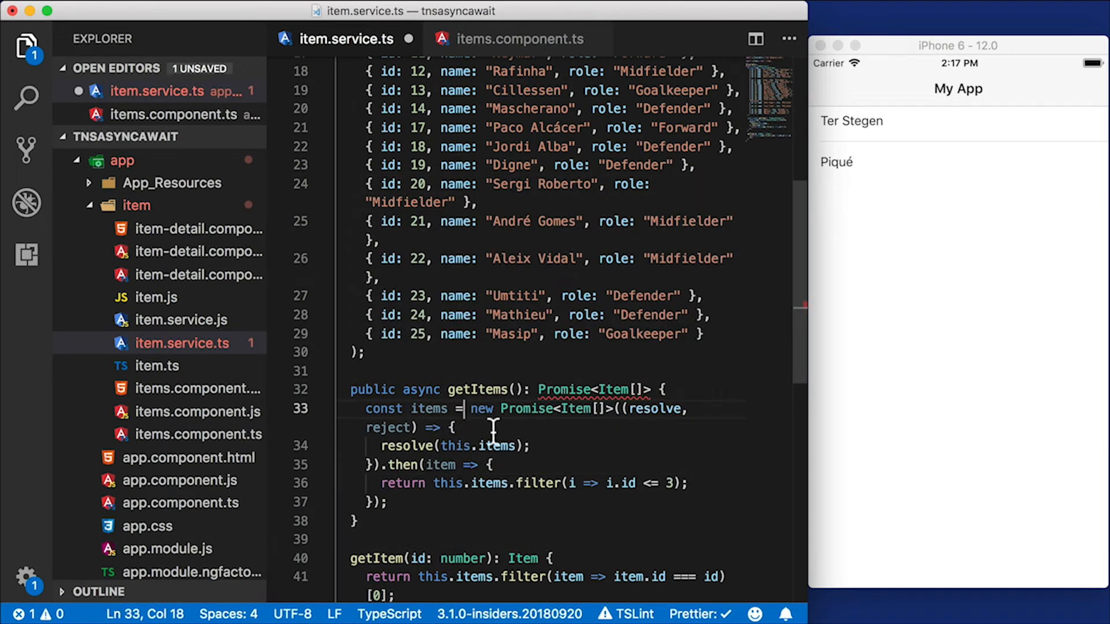
pyautogui.moveTo(551, 436)
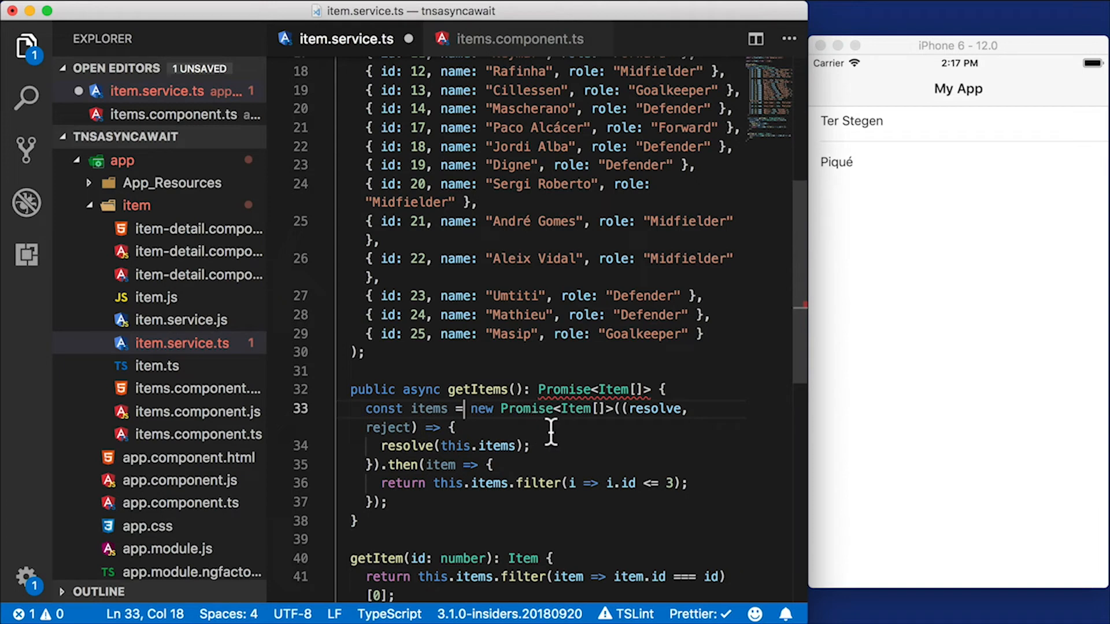
pyautogui.moveTo(503, 447)
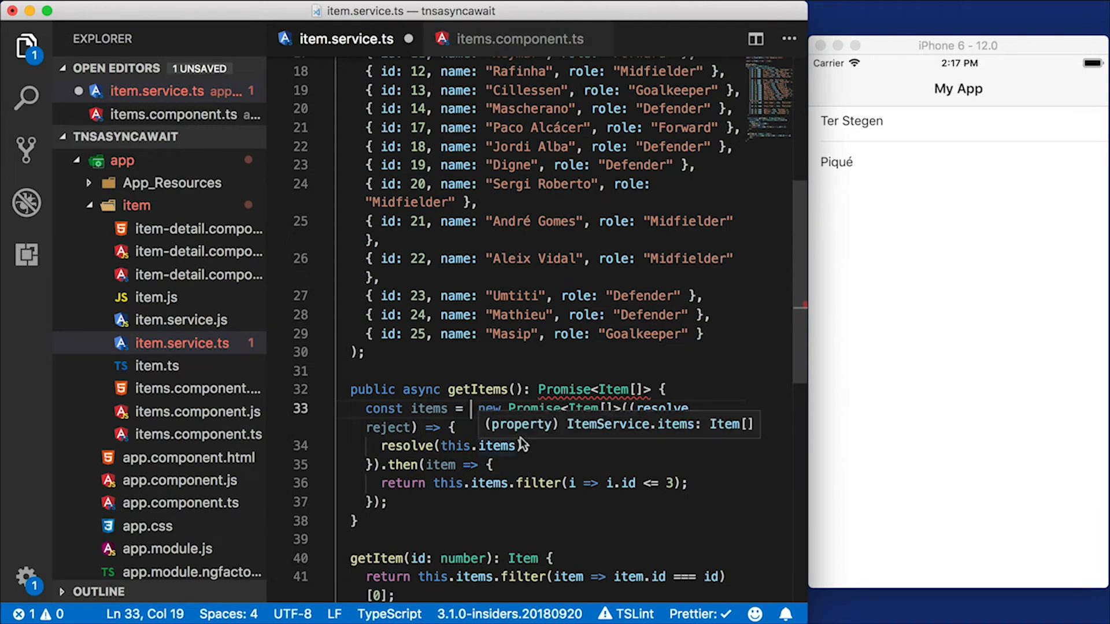
pyautogui.write('await')
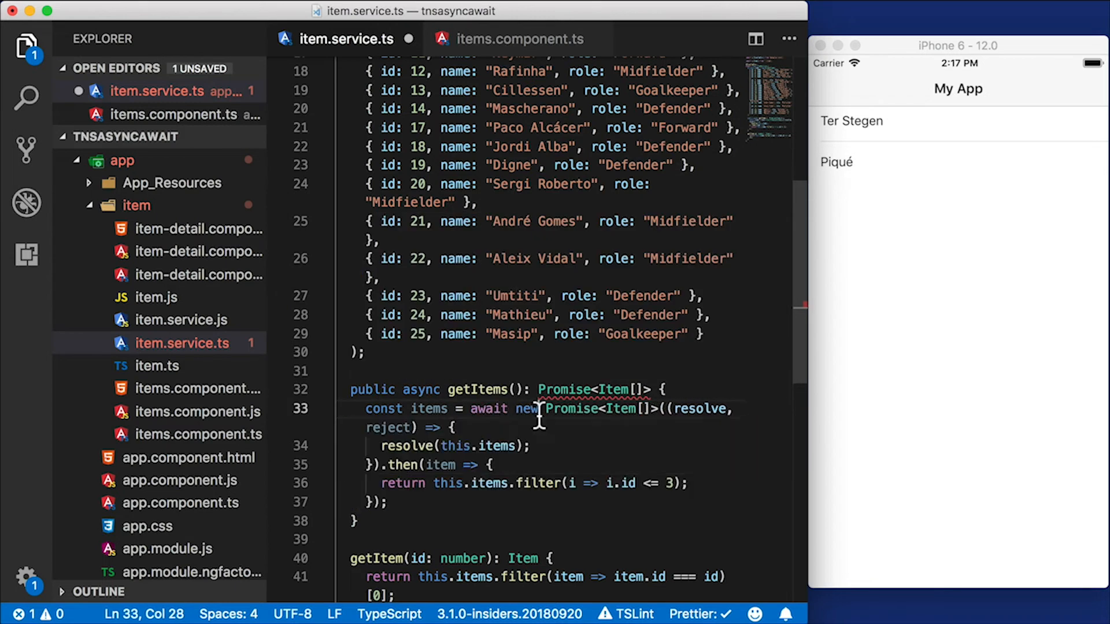
pyautogui.moveTo(585, 437)
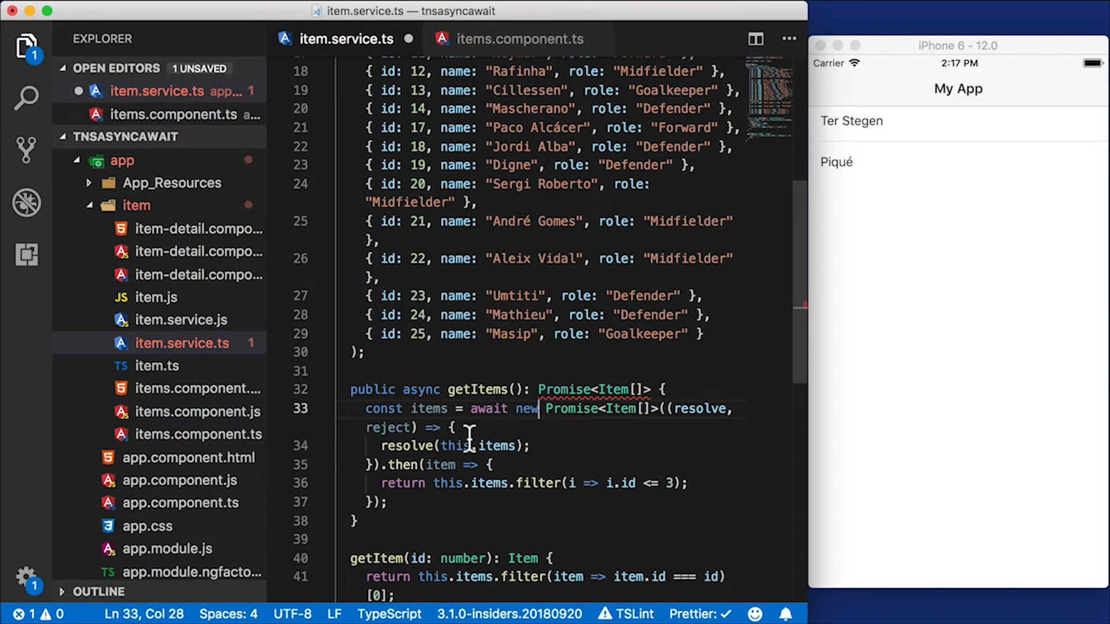
pyautogui.moveTo(458, 426)
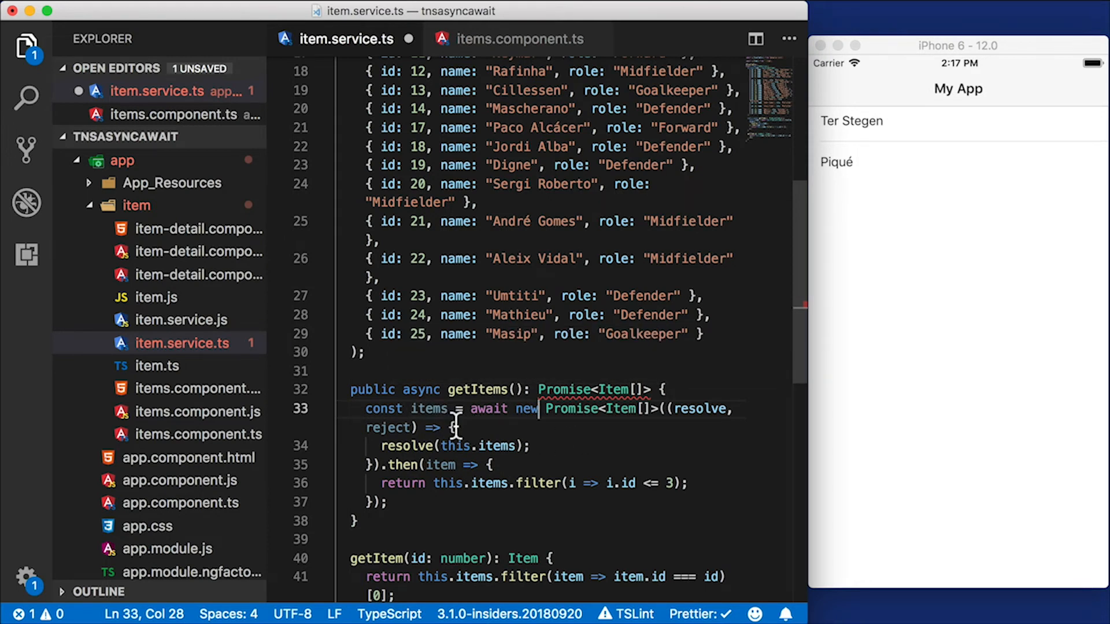
pyautogui.moveTo(509, 424)
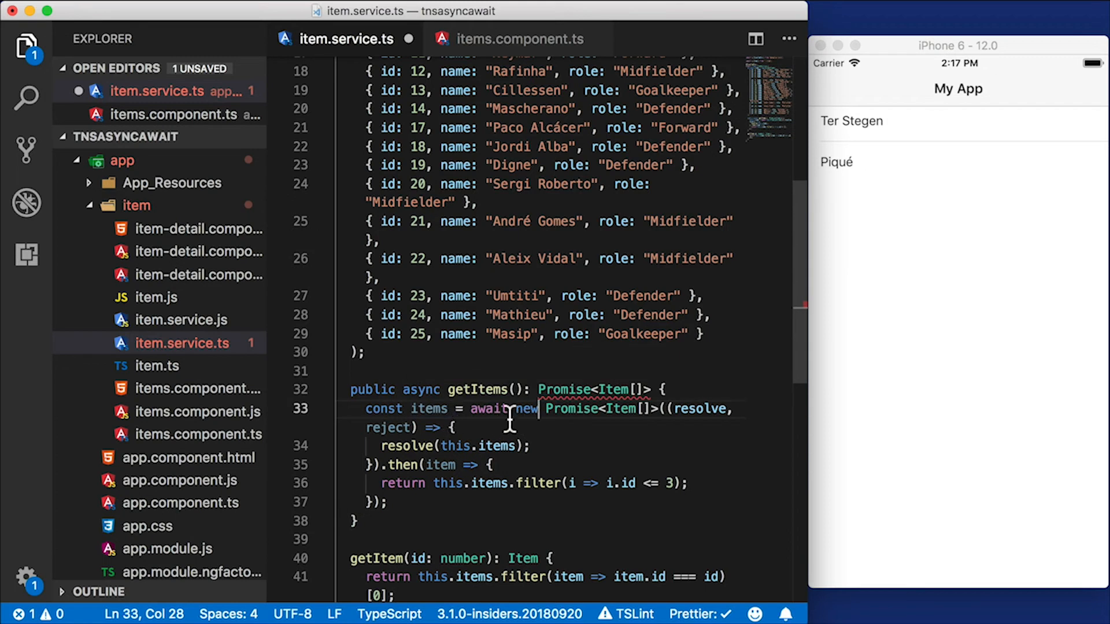
pyautogui.moveTo(520, 428)
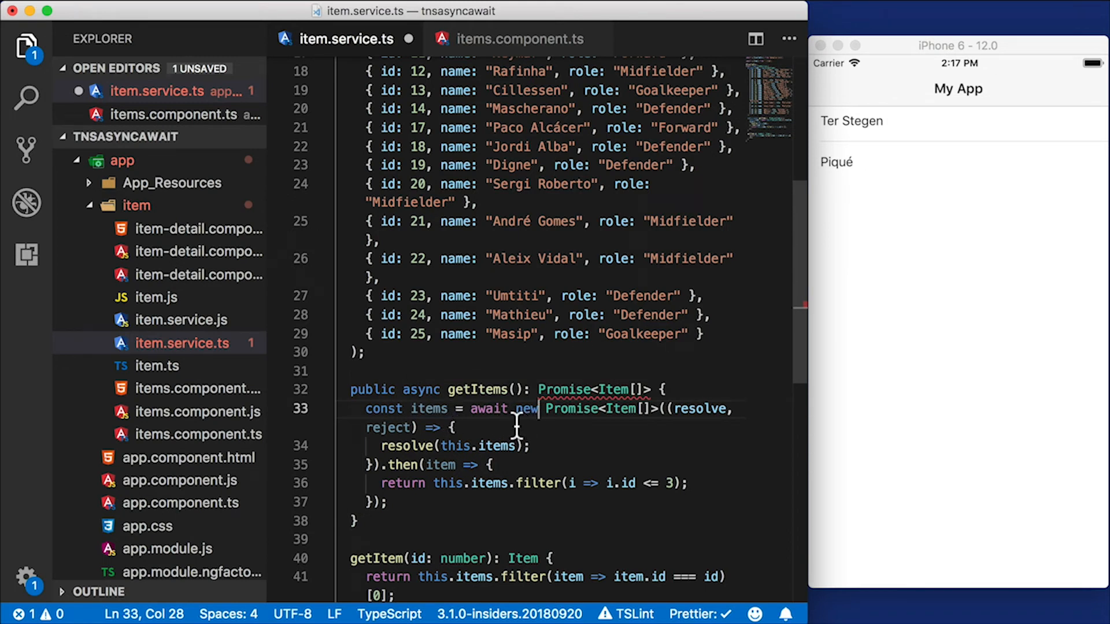
pyautogui.doubleClick(428, 408)
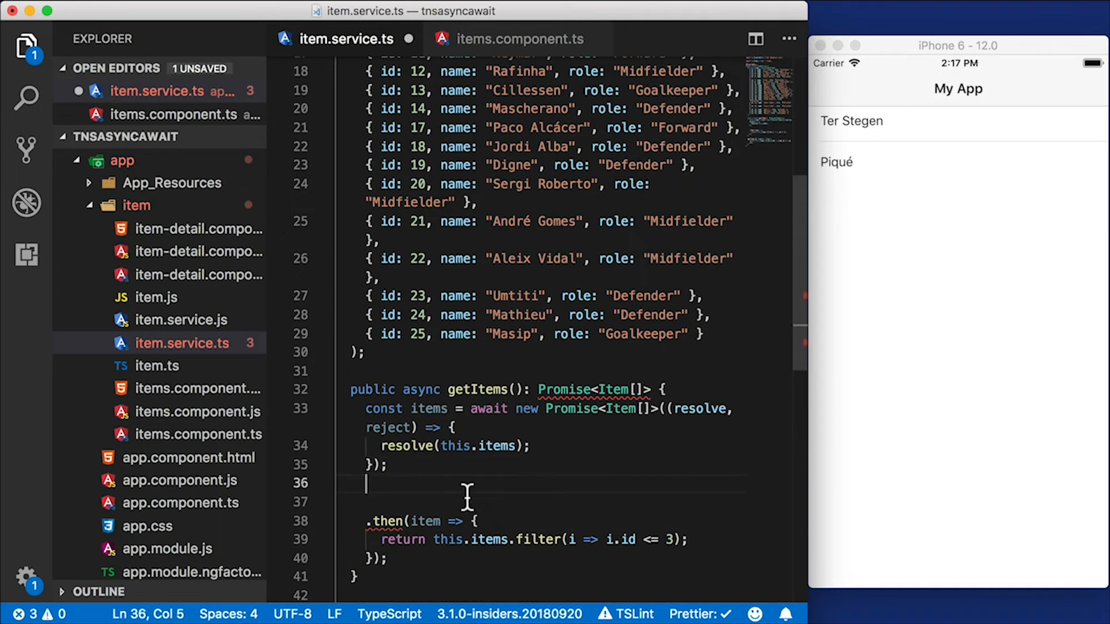
# Add 'return items.filter(i=>i.id >= 23);' after the awaited promise
pyautogui.scroll(-3)
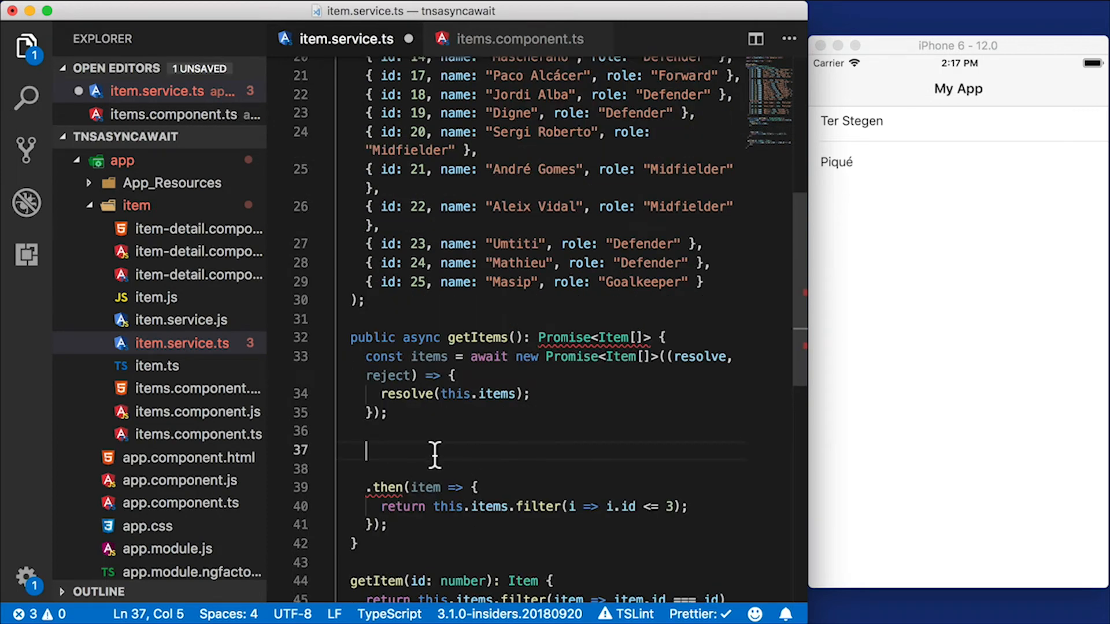
pyautogui.write('retr')
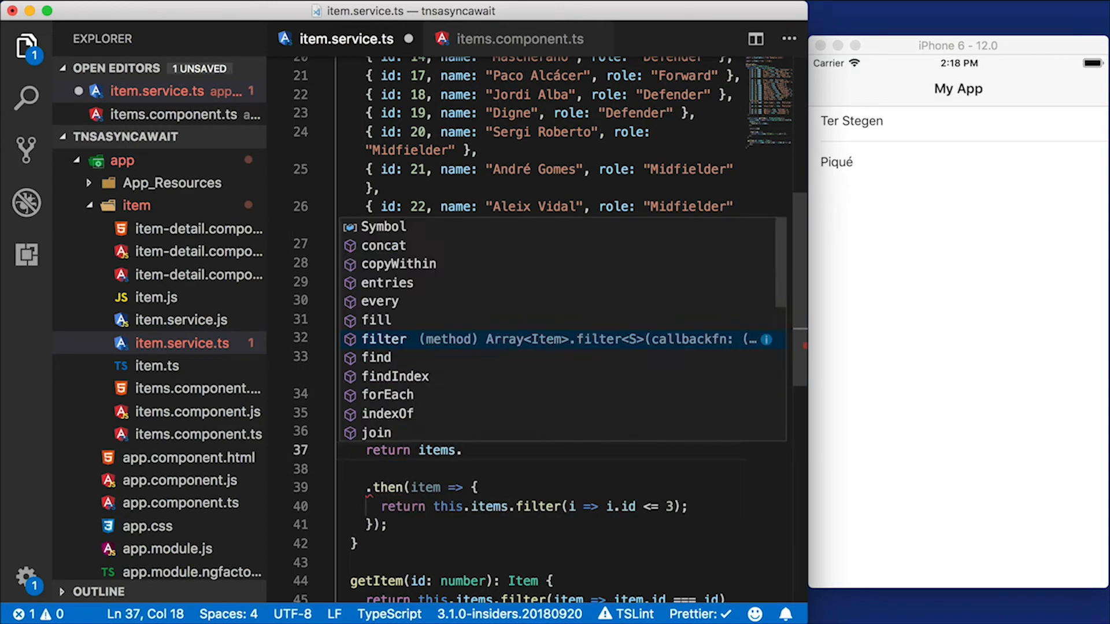
pyautogui.write('filter')
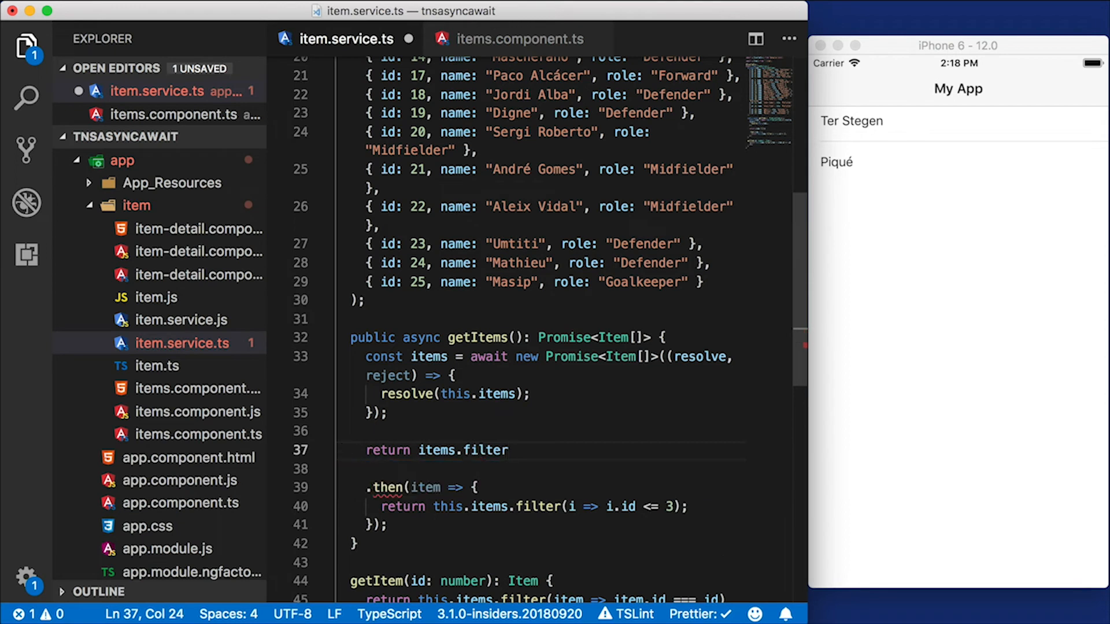
pyautogui.write('(i=>i.id')
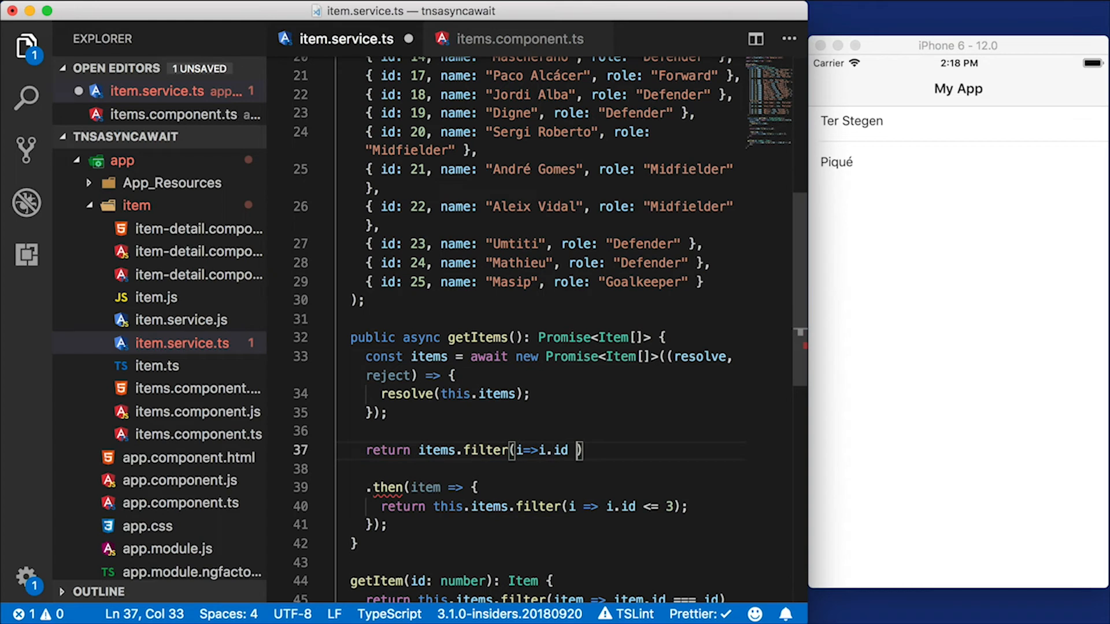
pyautogui.write('>=')
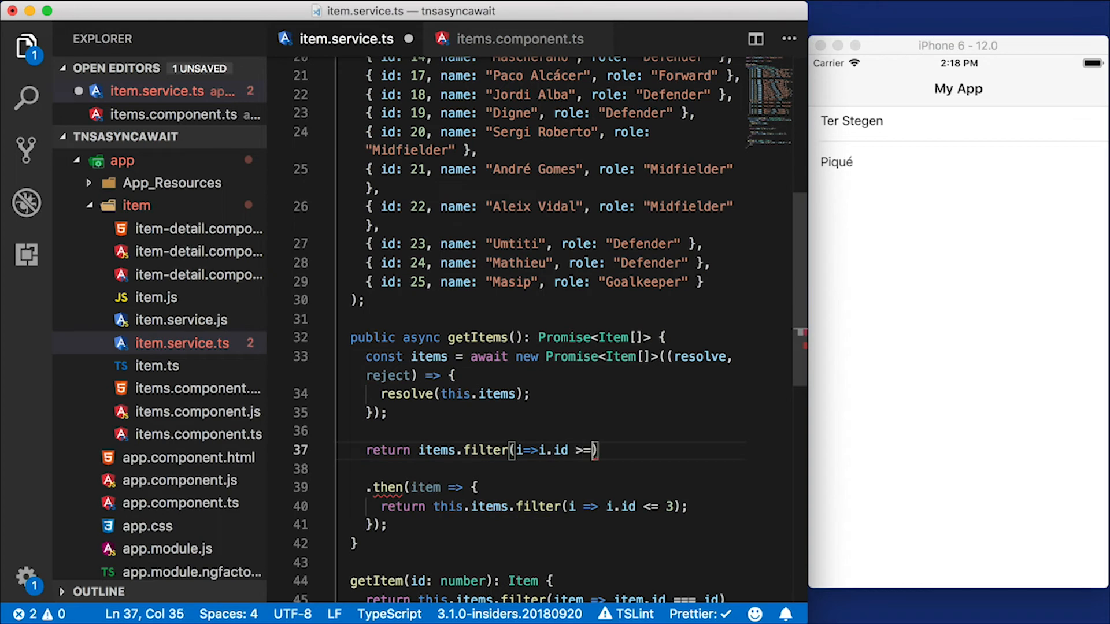
pyautogui.write('23')
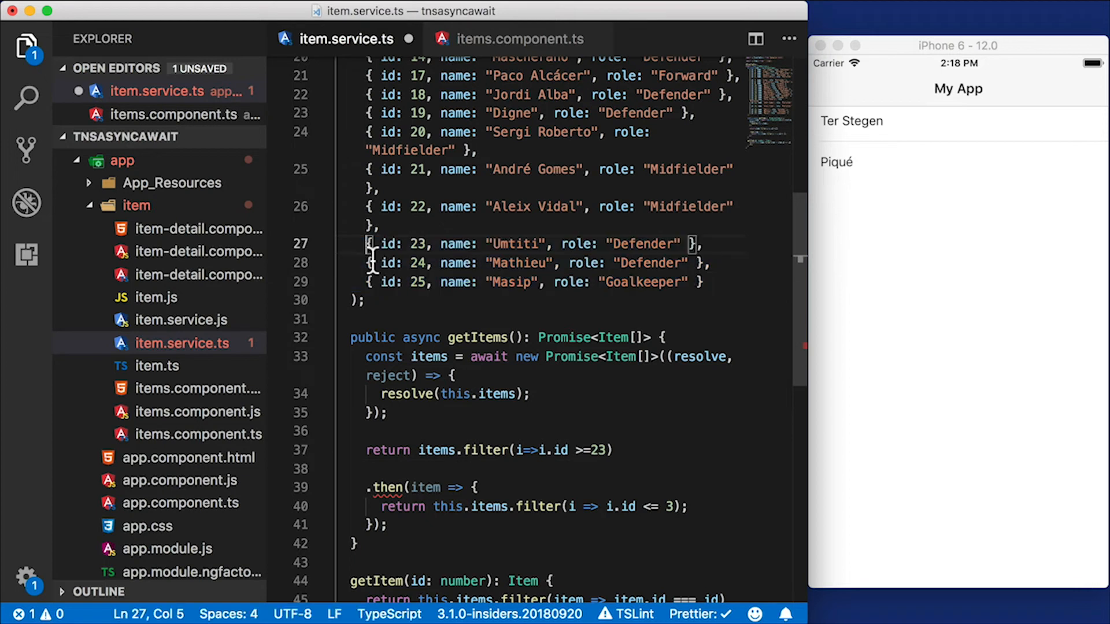
# Remove the leftover .then chain from getItems
pyautogui.moveTo(366, 244); pyautogui.dragTo(703, 282)
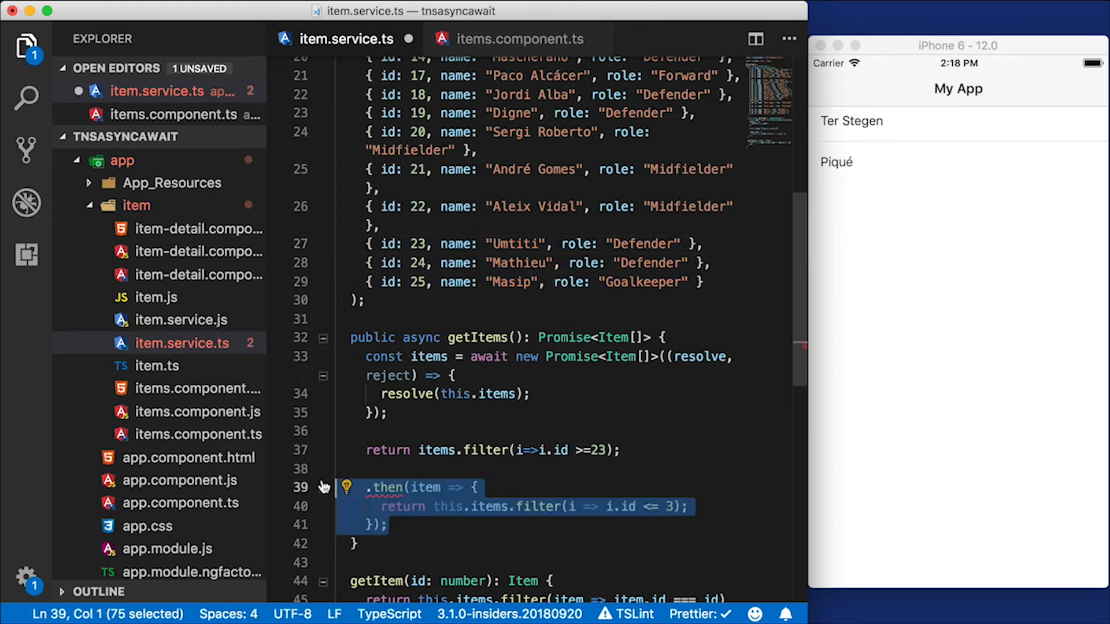
pyautogui.press('Delete')
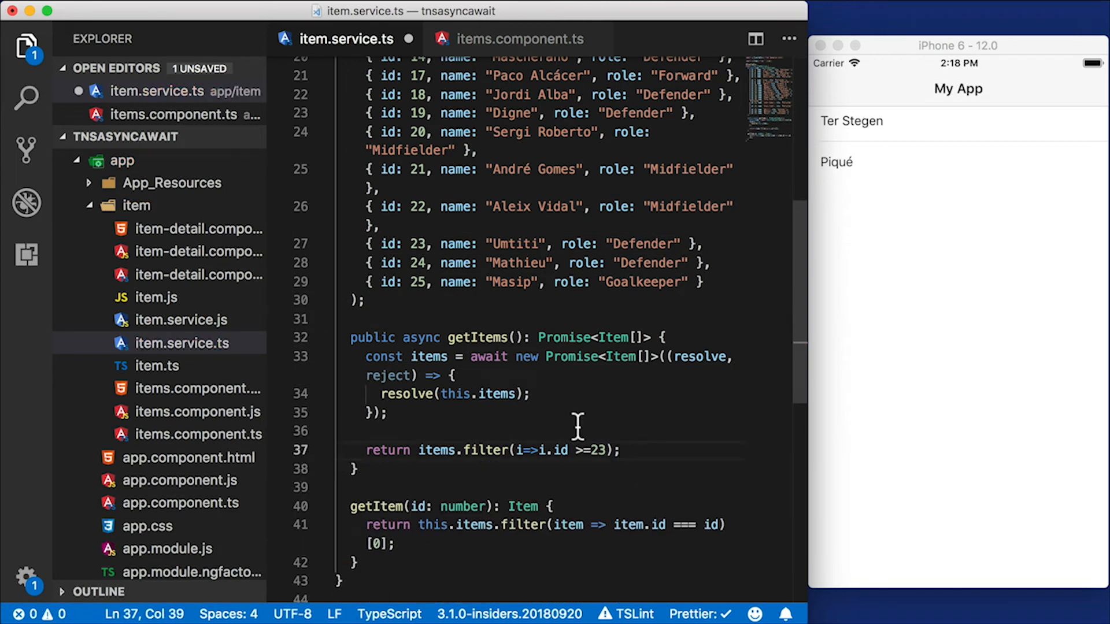
pyautogui.moveTo(456, 394)
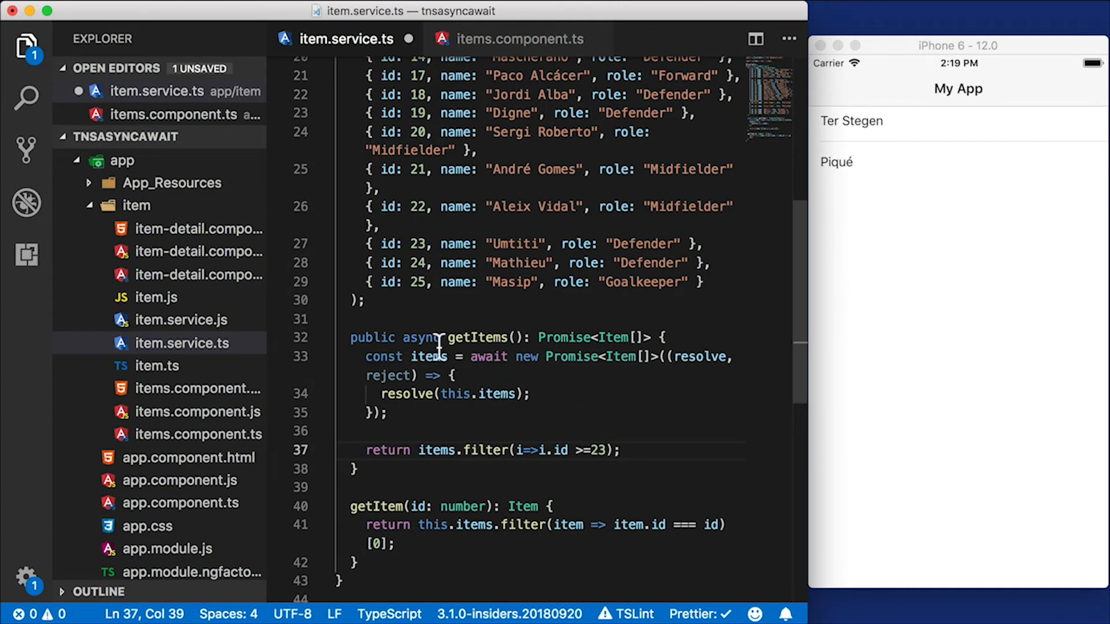
pyautogui.moveTo(523, 428)
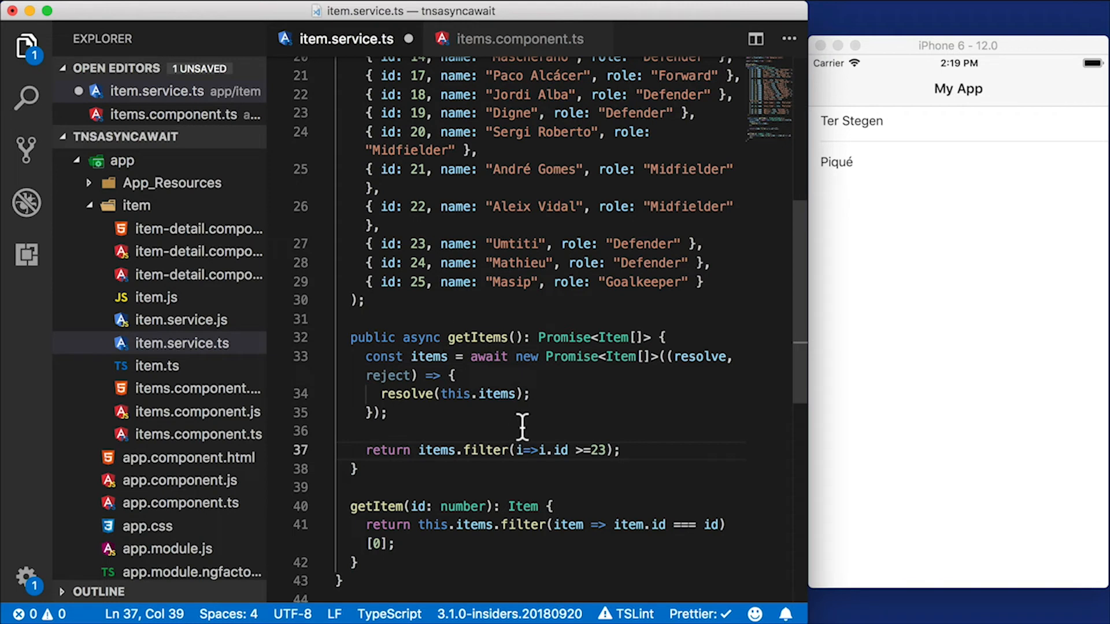
pyautogui.moveTo(574, 357)
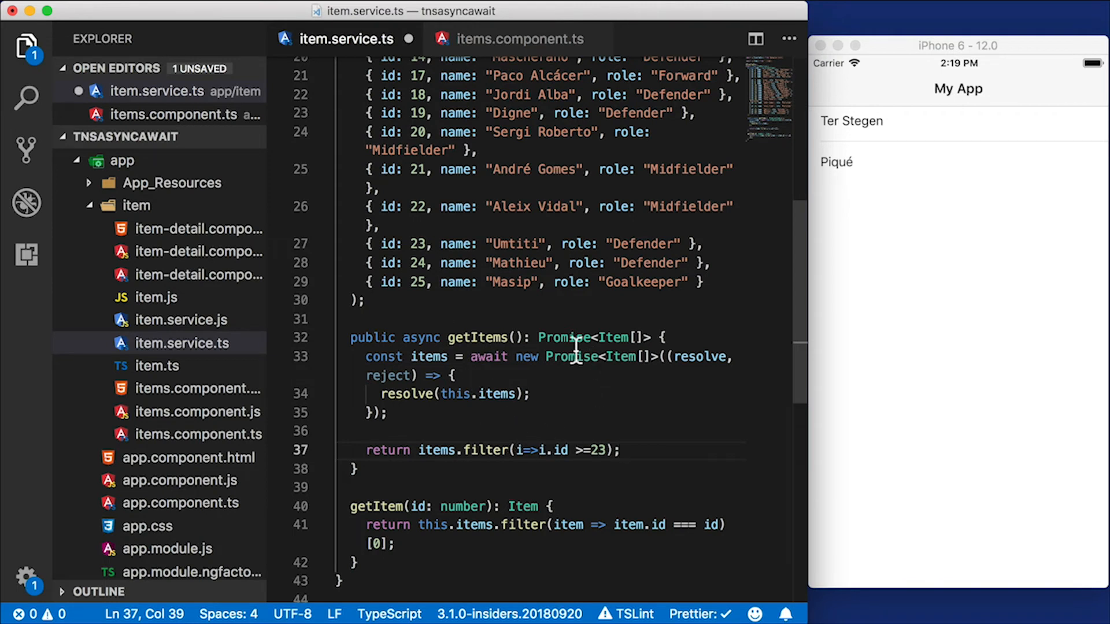
# Review items.component.ts, then return to item.service.ts and save it so the app reloads empty
pyautogui.click(518, 39)
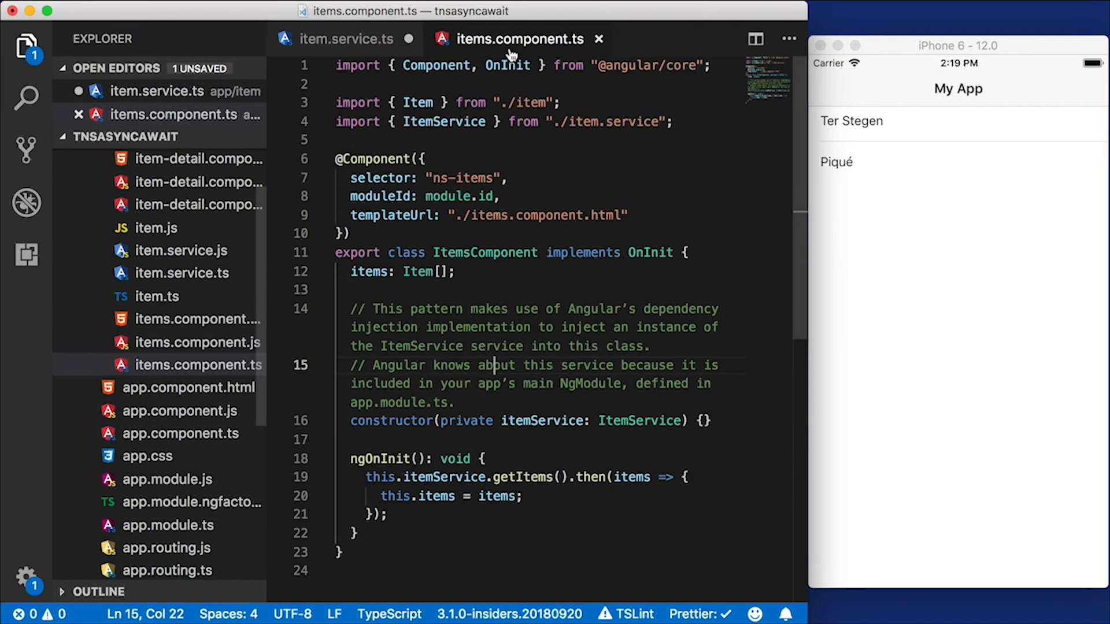
pyautogui.moveTo(501, 523)
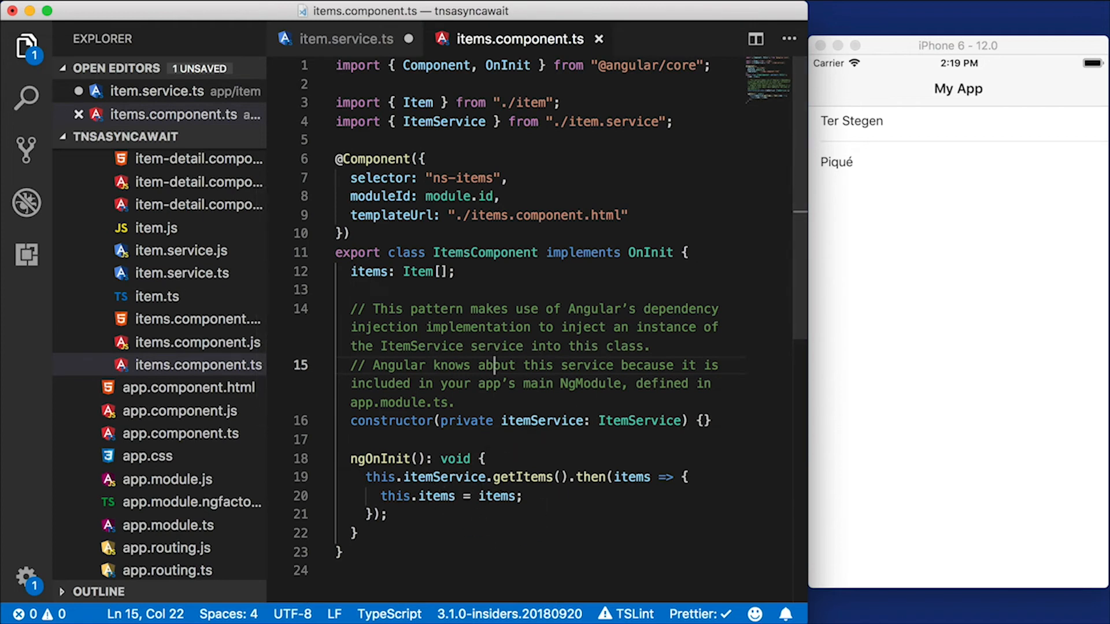
pyautogui.click(346, 39)
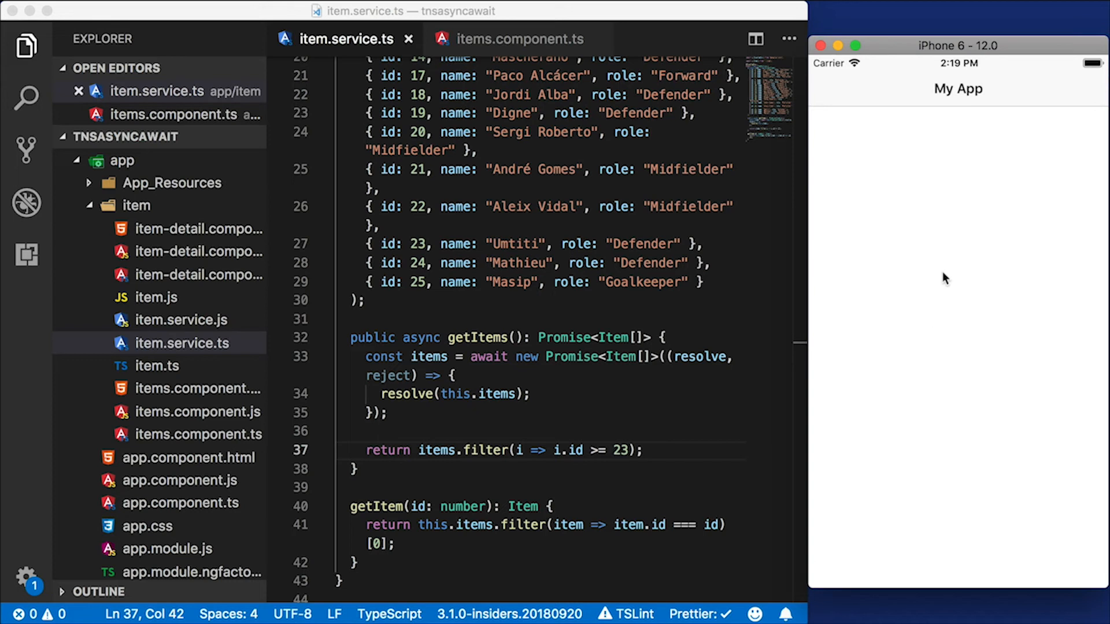
pyautogui.moveTo(591, 352)
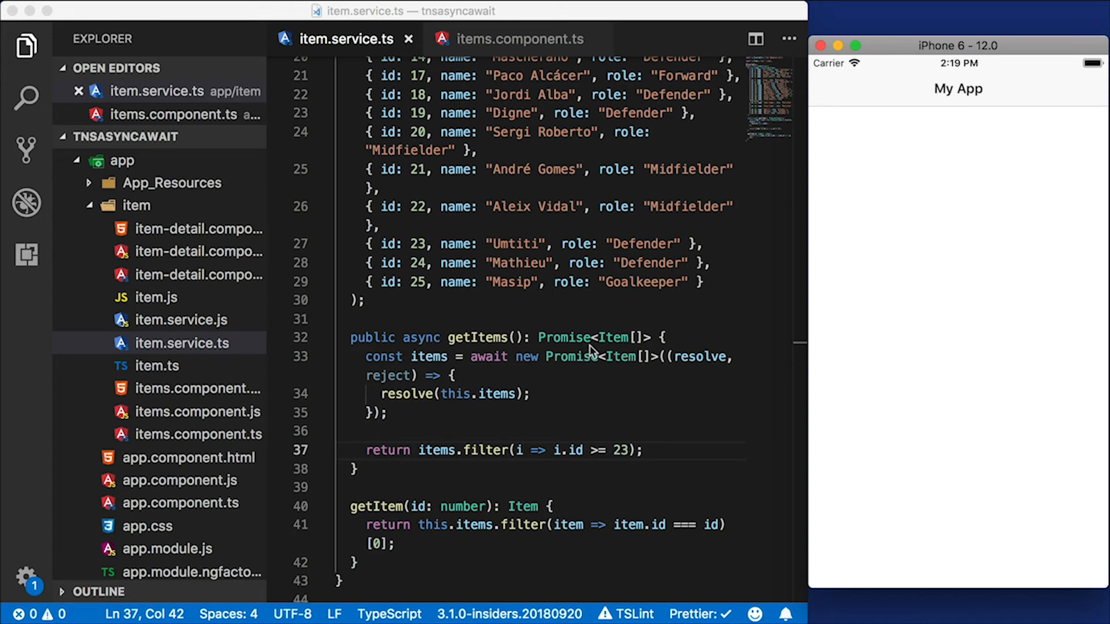
pyautogui.moveTo(554, 331)
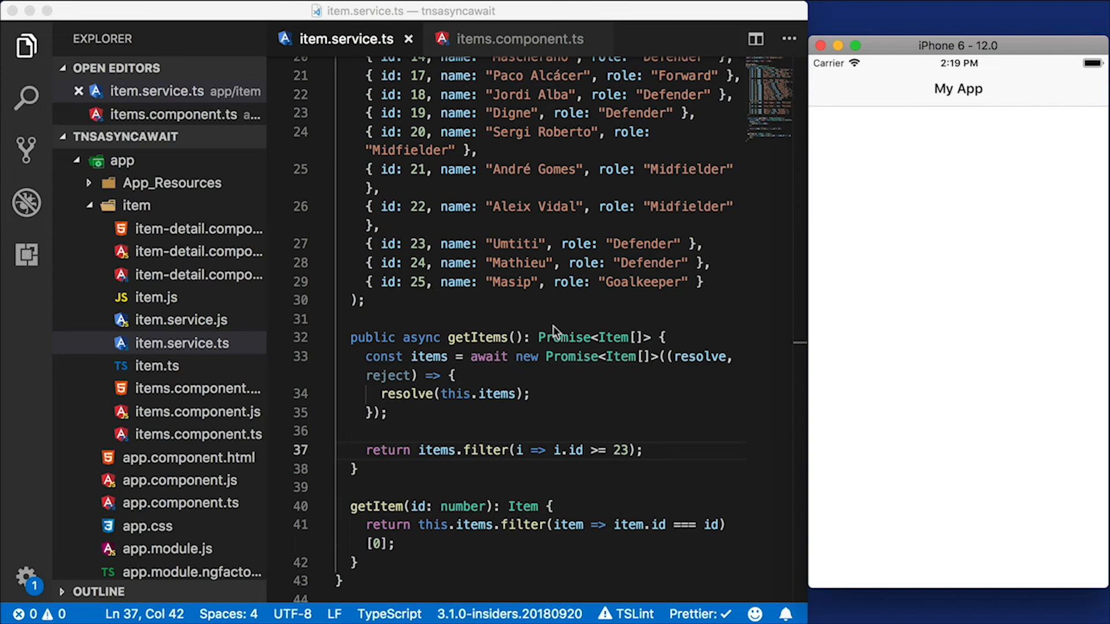
pyautogui.moveTo(557, 305)
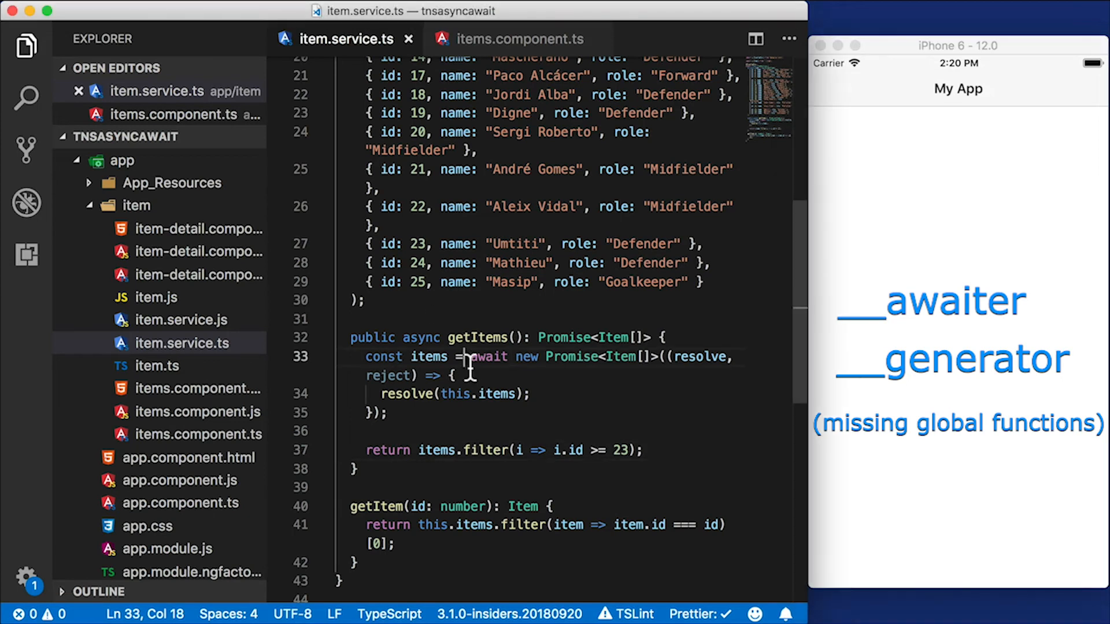
# Switch to the tns run ios log showing ReferenceError: Can't find variable __awaiter
pyautogui.click(520, 374)
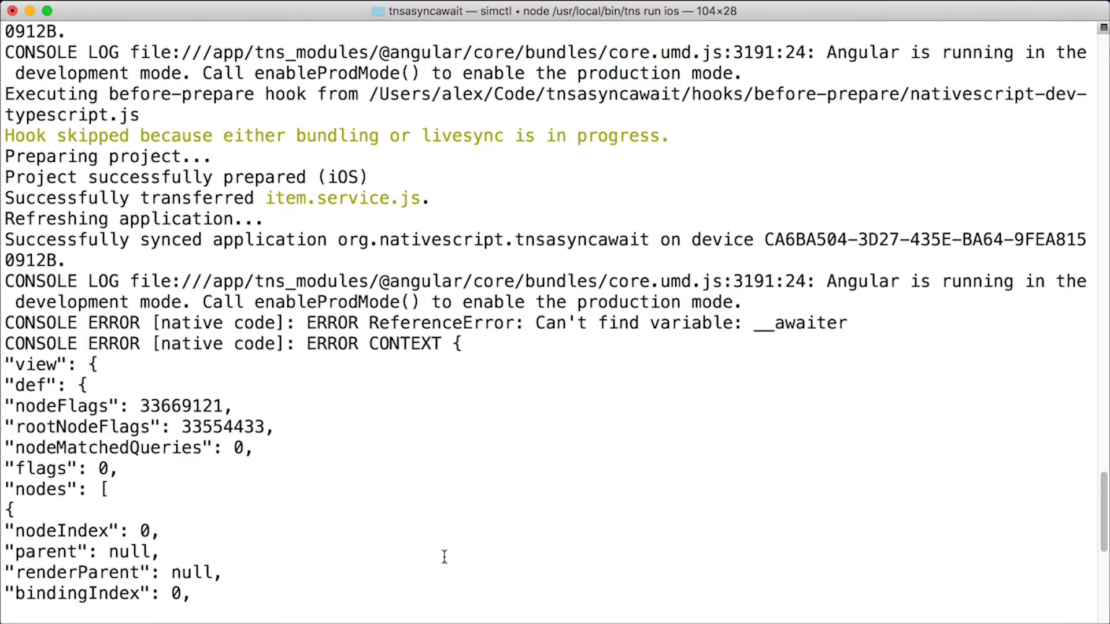
pyautogui.moveTo(533, 513)
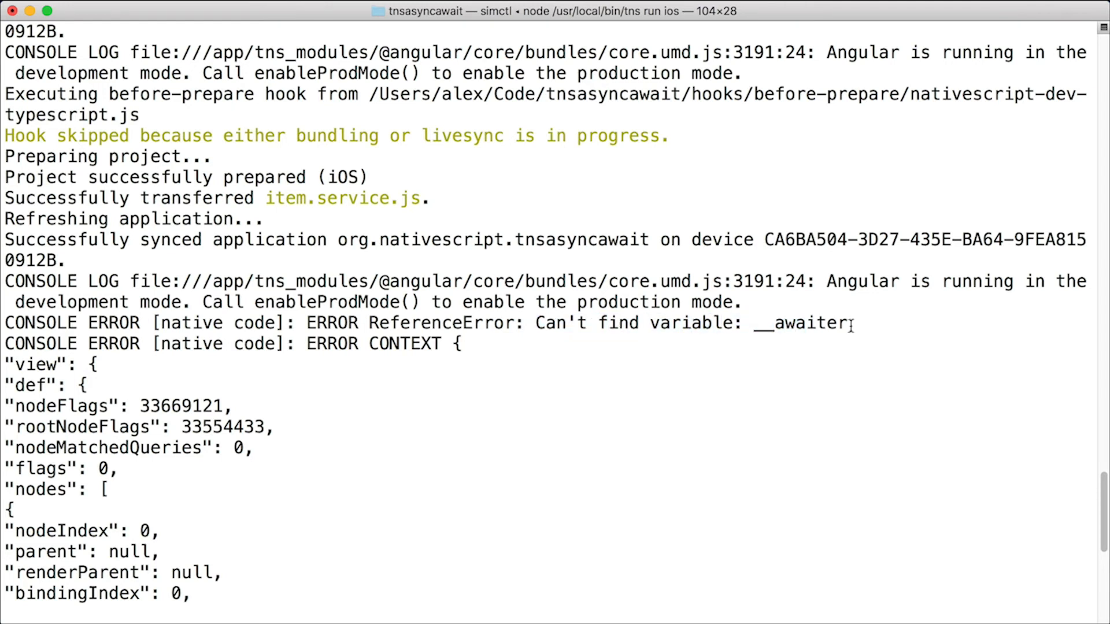
pyautogui.moveTo(844, 333)
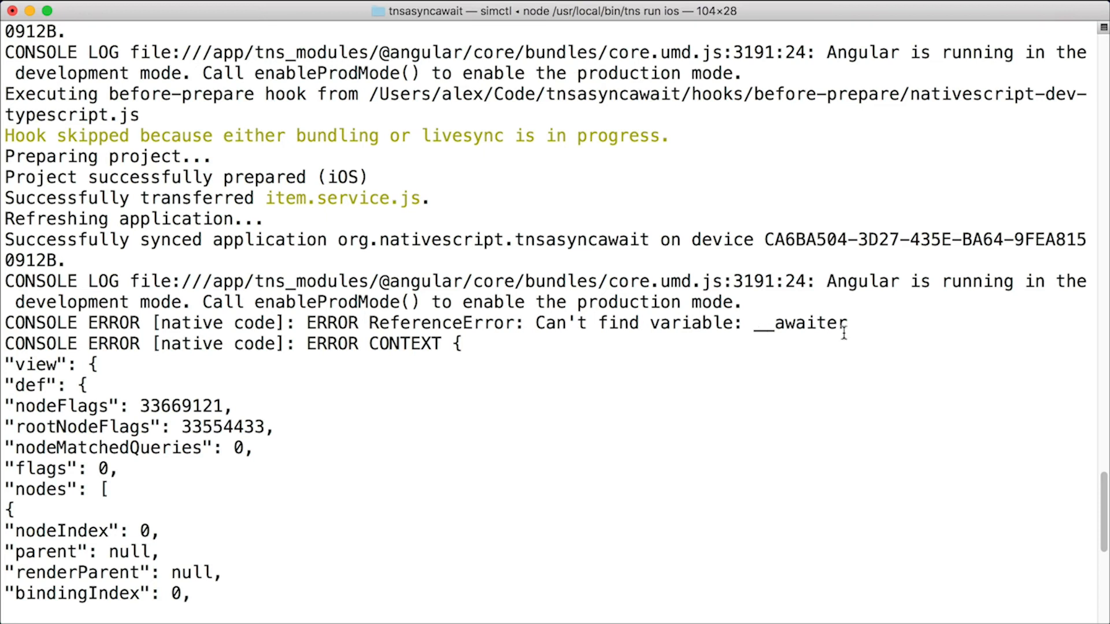
pyautogui.moveTo(852, 330)
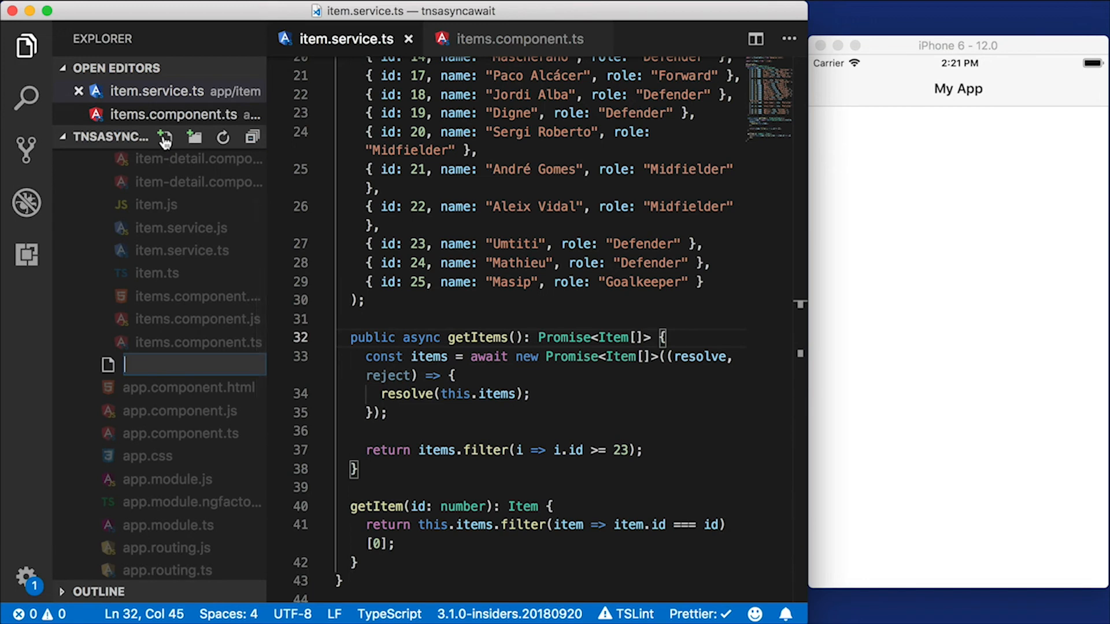
# Name the new file tslib.nativescript.ts and paste the global __awaiter and __generator helper code
pyautogui.write('tslib')
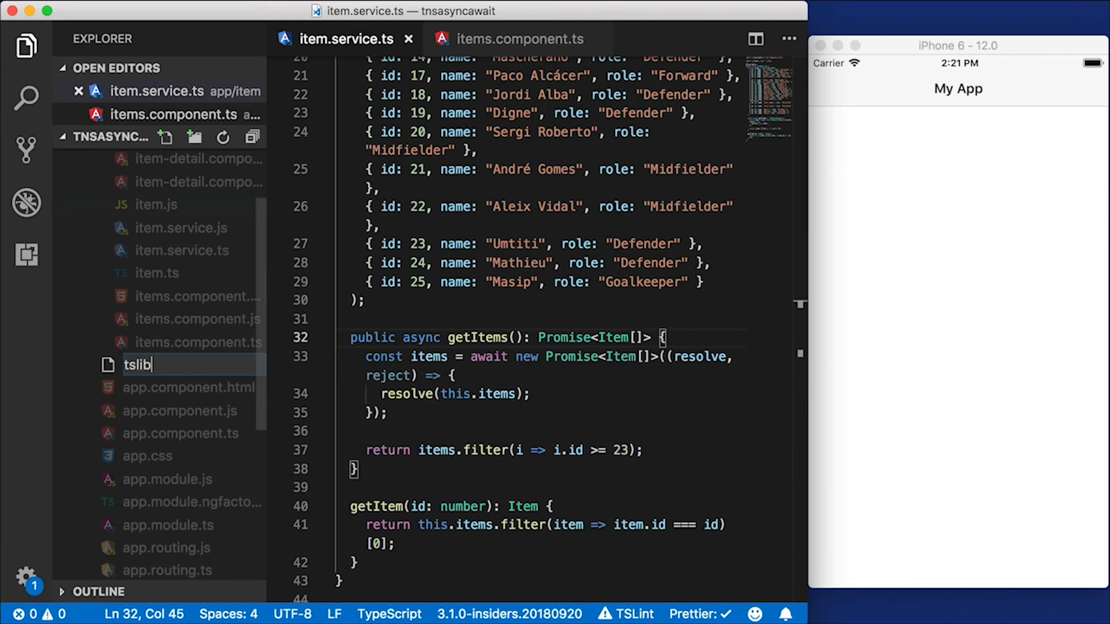
pyautogui.write('.nati')
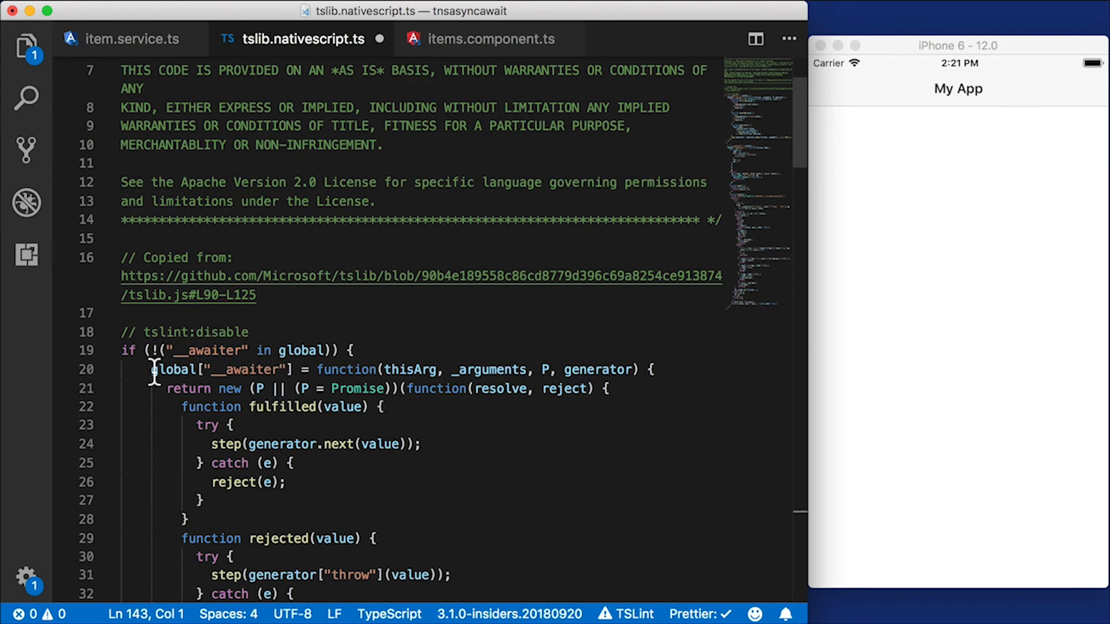
pyautogui.moveTo(147, 370); pyautogui.dragTo(276, 370)
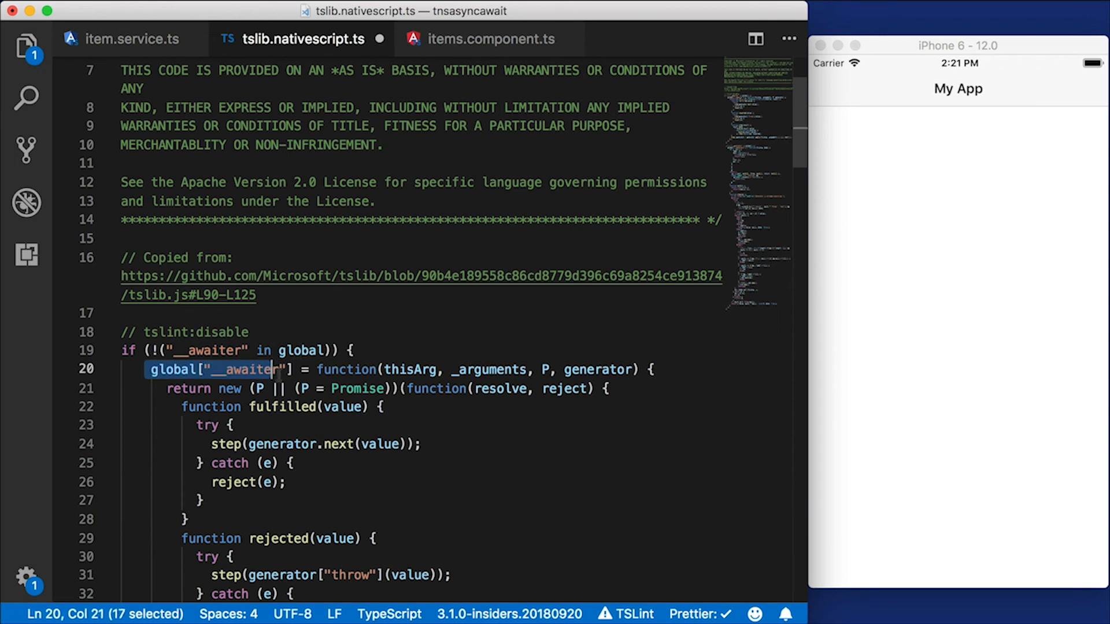
pyautogui.scroll(-3)
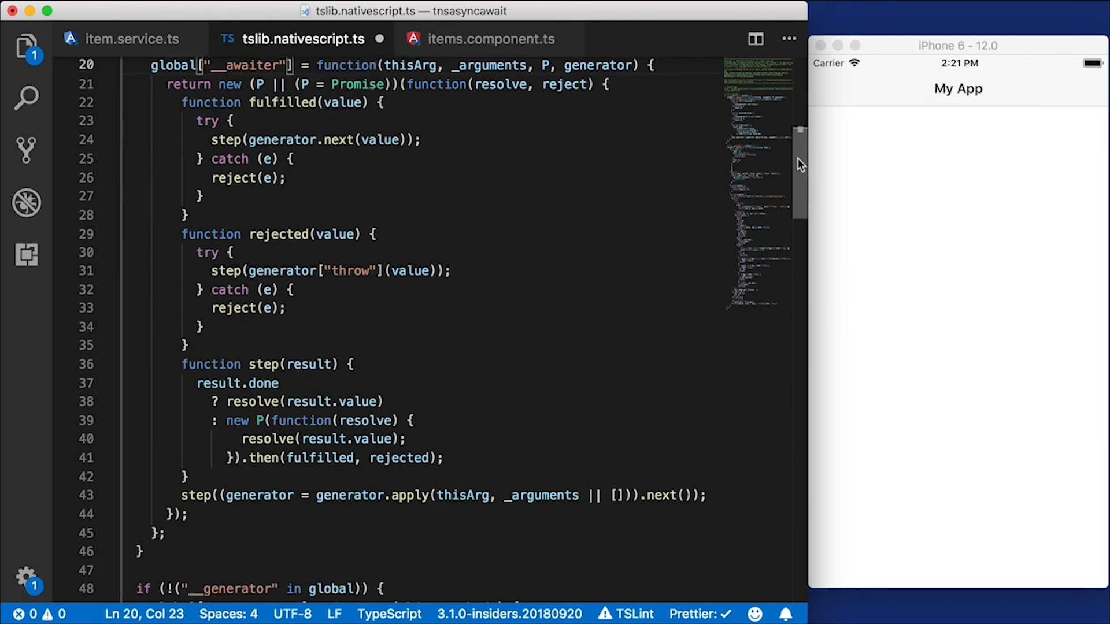
pyautogui.scroll(-3)
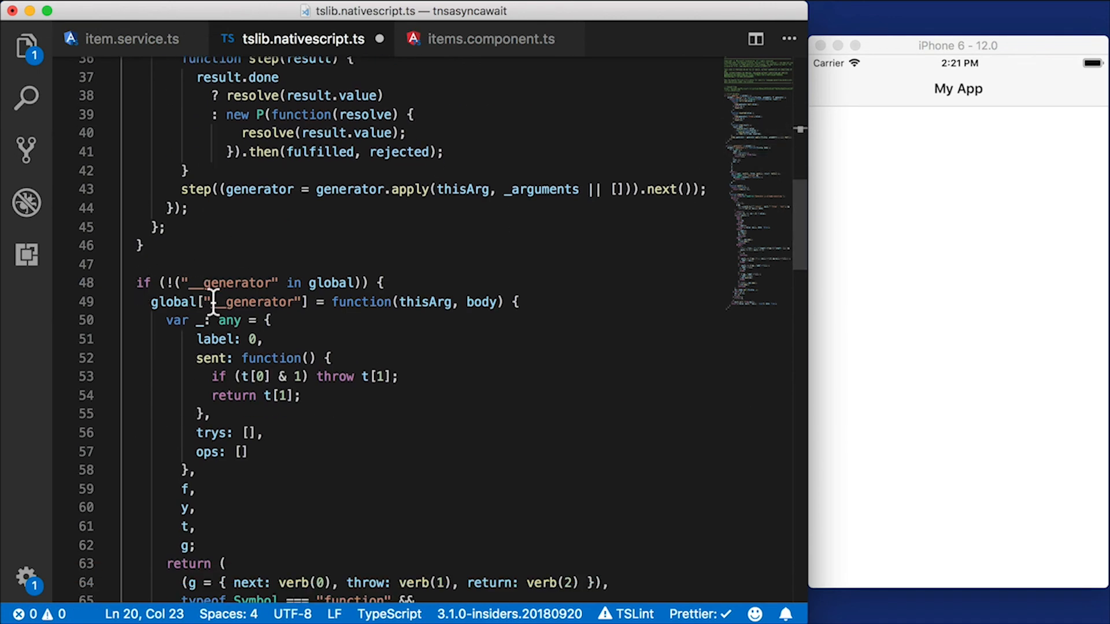
pyautogui.doubleClick(251, 302)
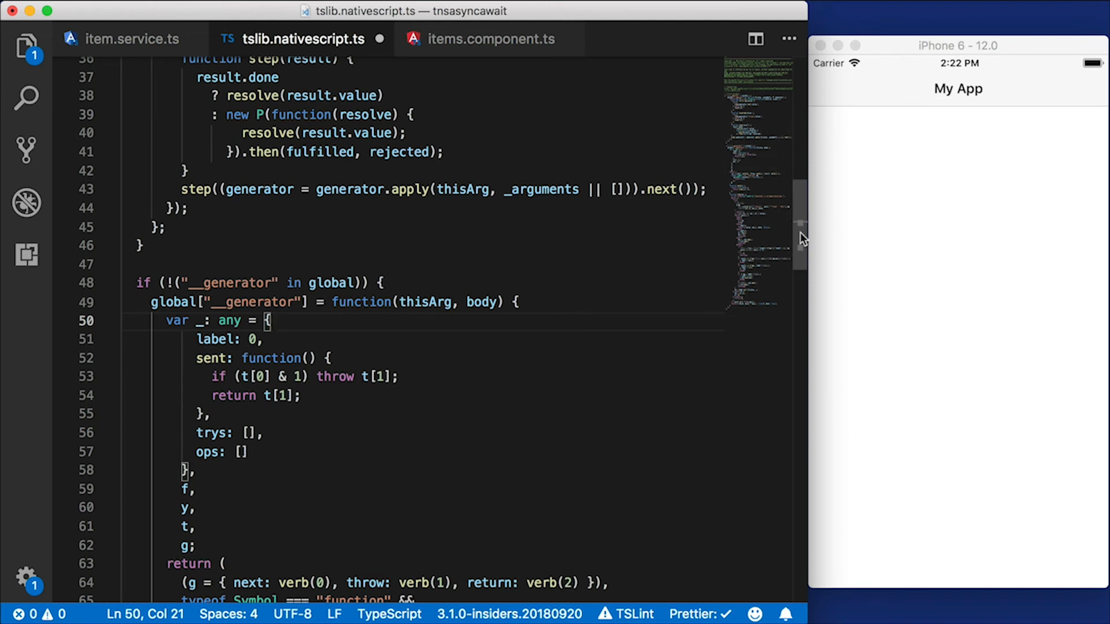
pyautogui.moveTo(802, 234)
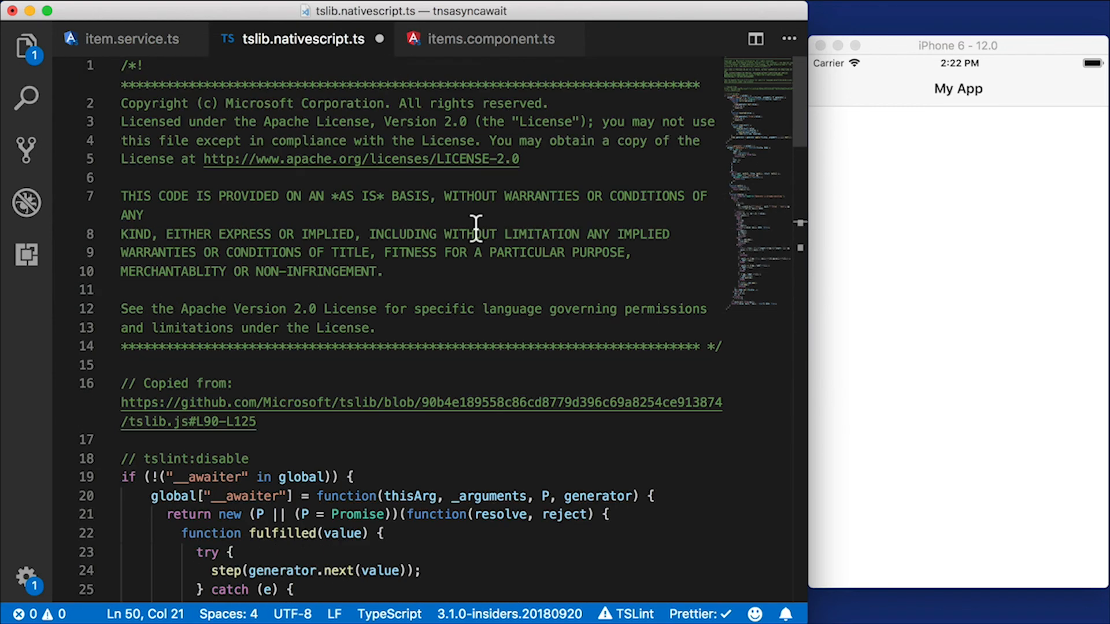
pyautogui.moveTo(416, 390)
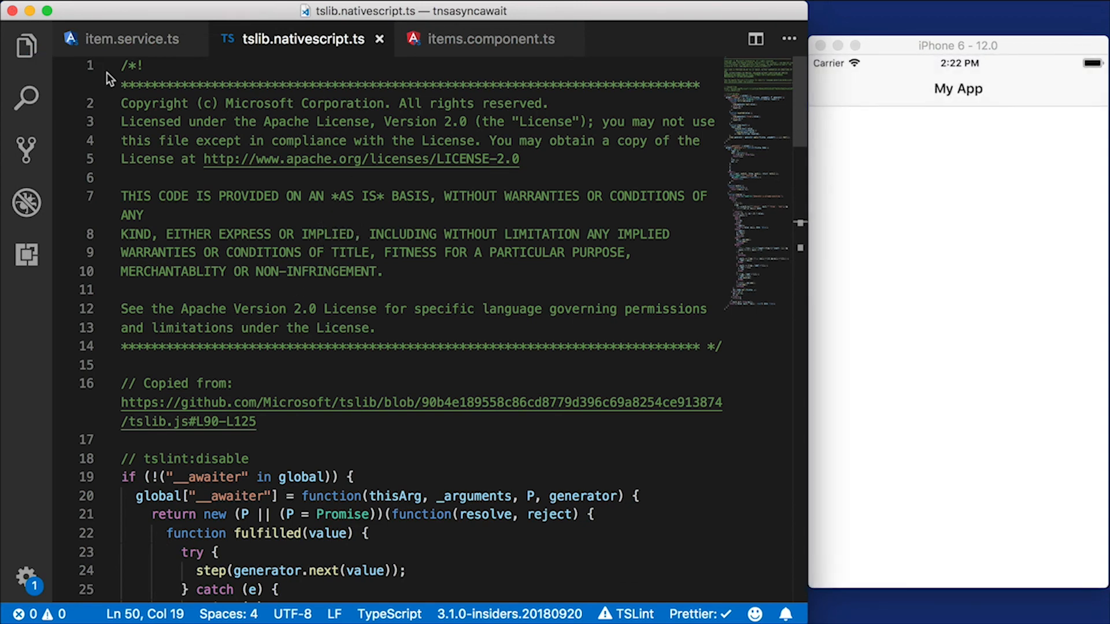
# Add import './tslib.nativescript' near the top of main.ts, then return to item.service.ts
pyautogui.click(27, 45)
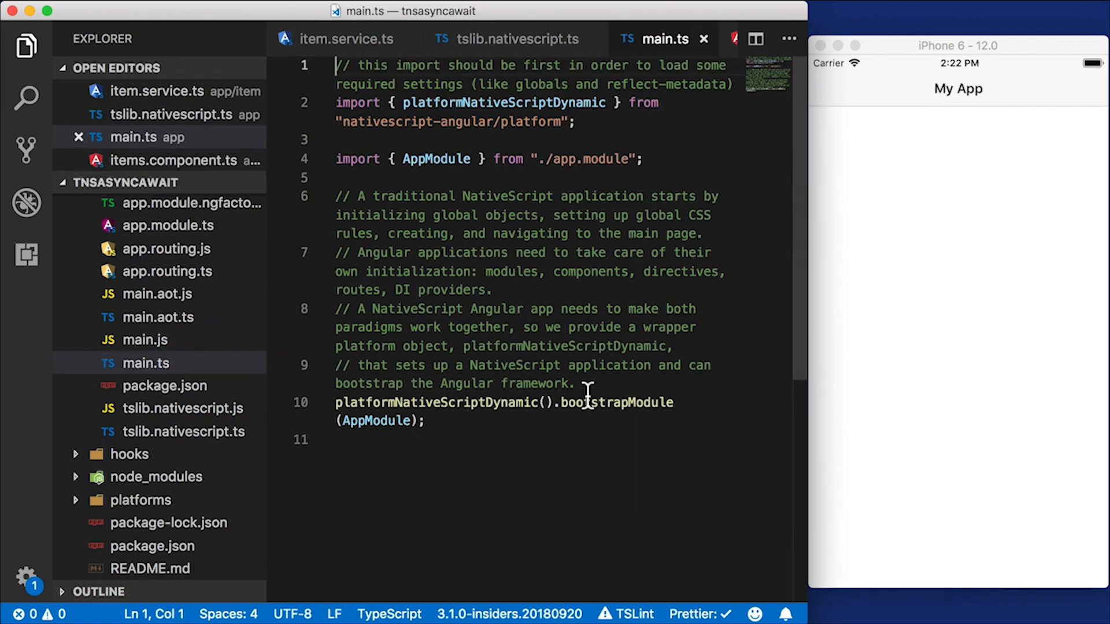
pyautogui.write("import ''")
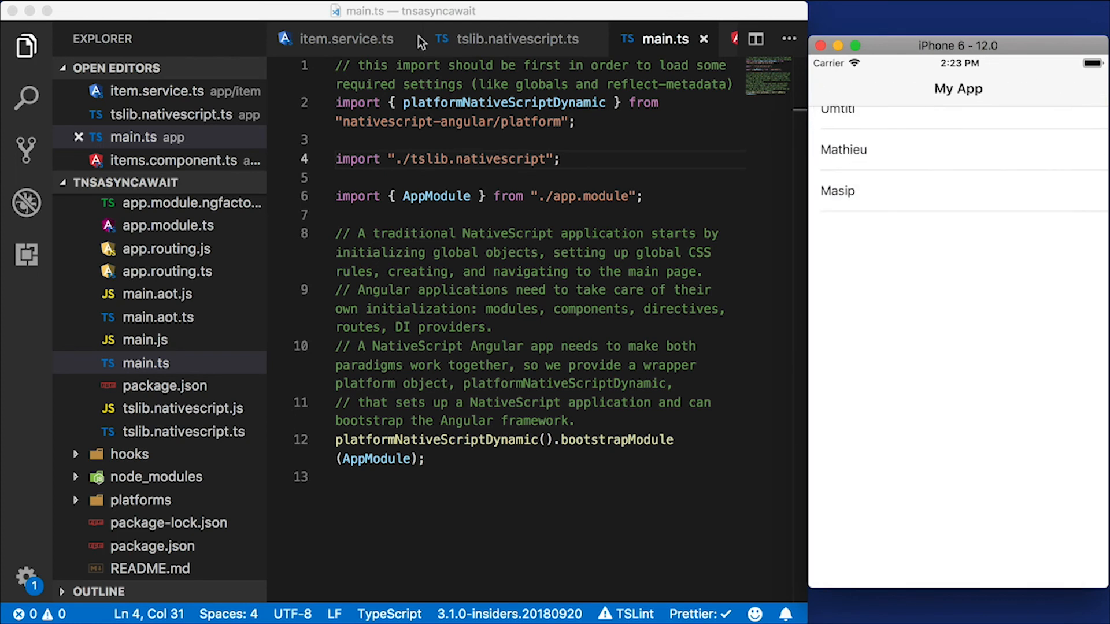
pyautogui.click(348, 39)
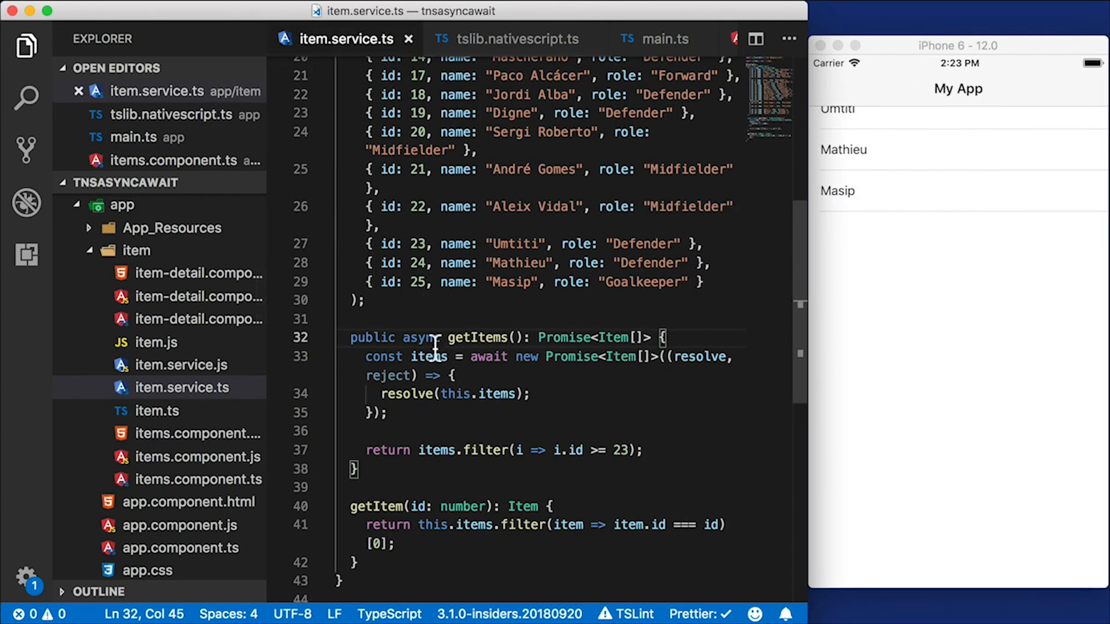
pyautogui.moveTo(566, 450)
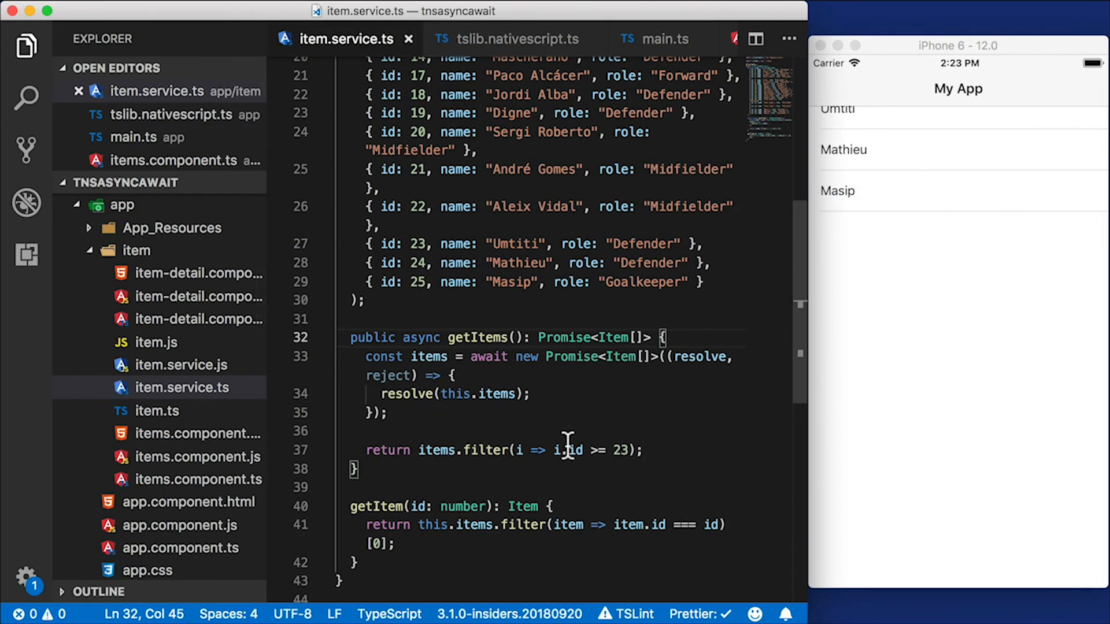
pyautogui.moveTo(503, 38)
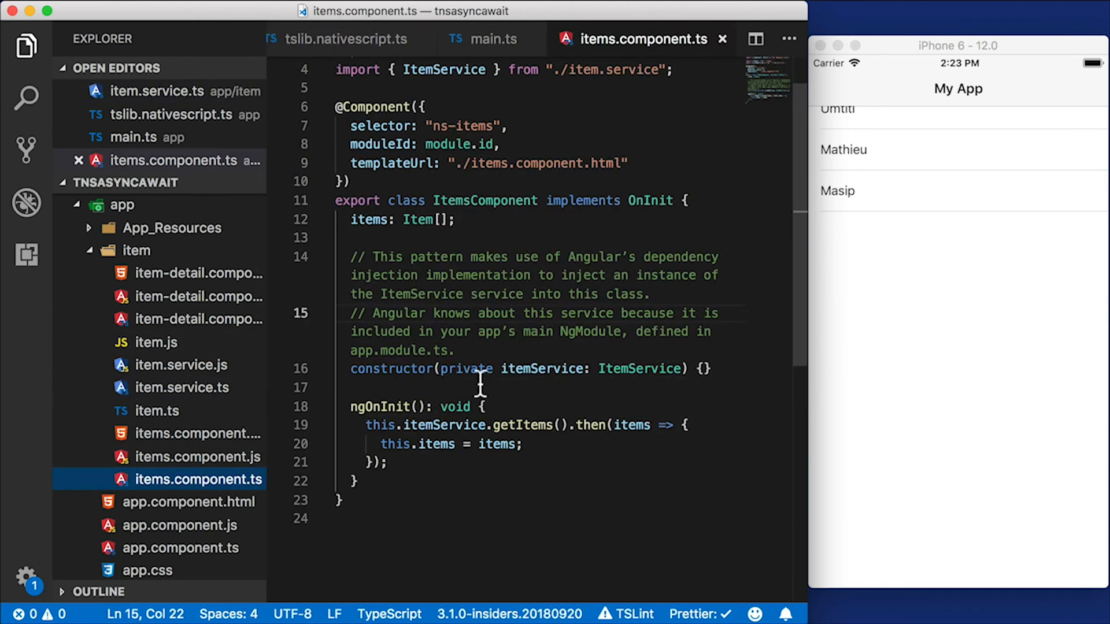
# Make ngOnInit an async method and remove its ': void' return type
pyautogui.scroll(-3)
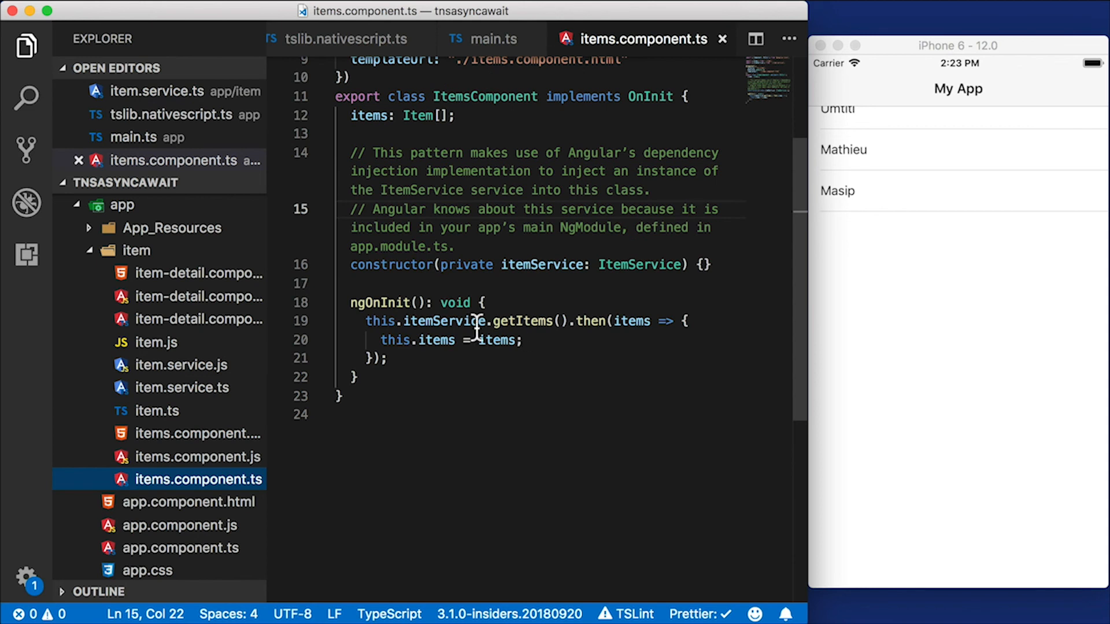
pyautogui.moveTo(573, 360)
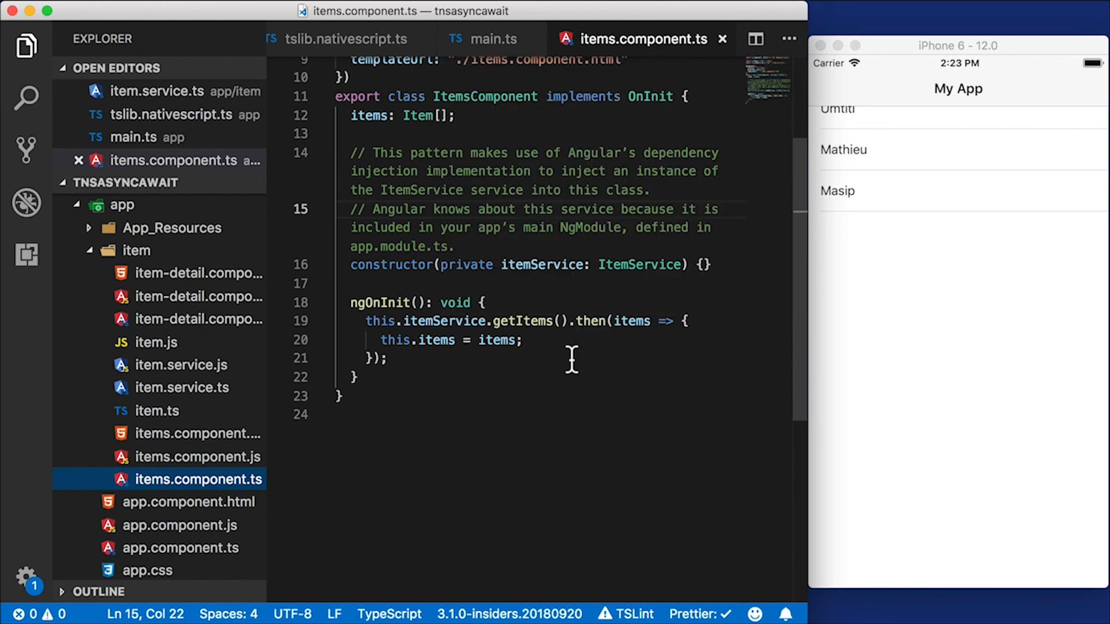
pyautogui.moveTo(366, 320)
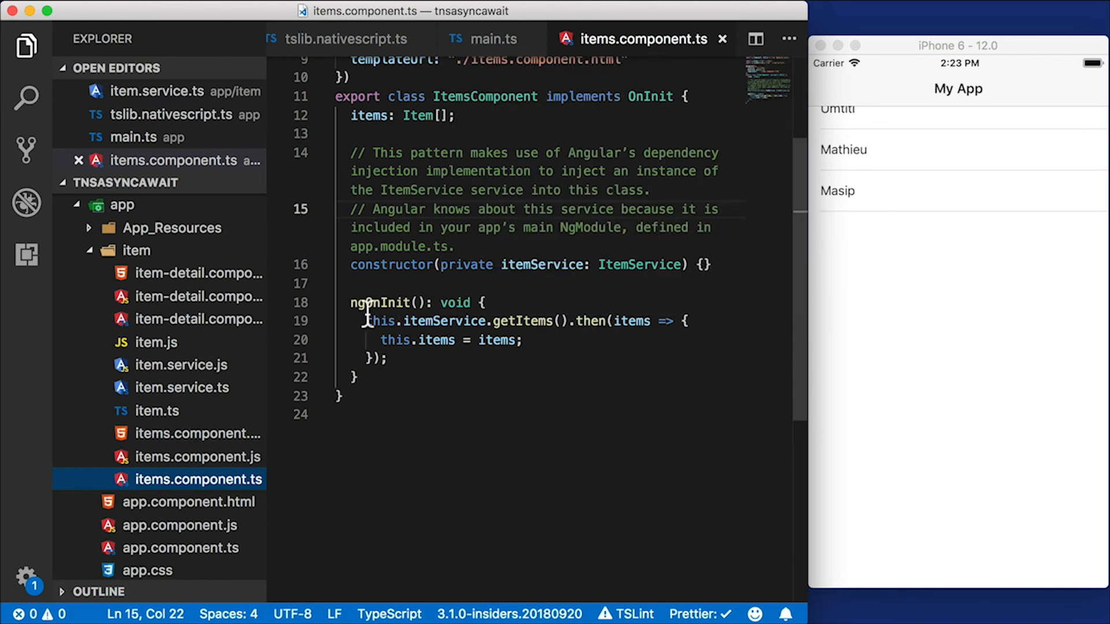
pyautogui.write('async')
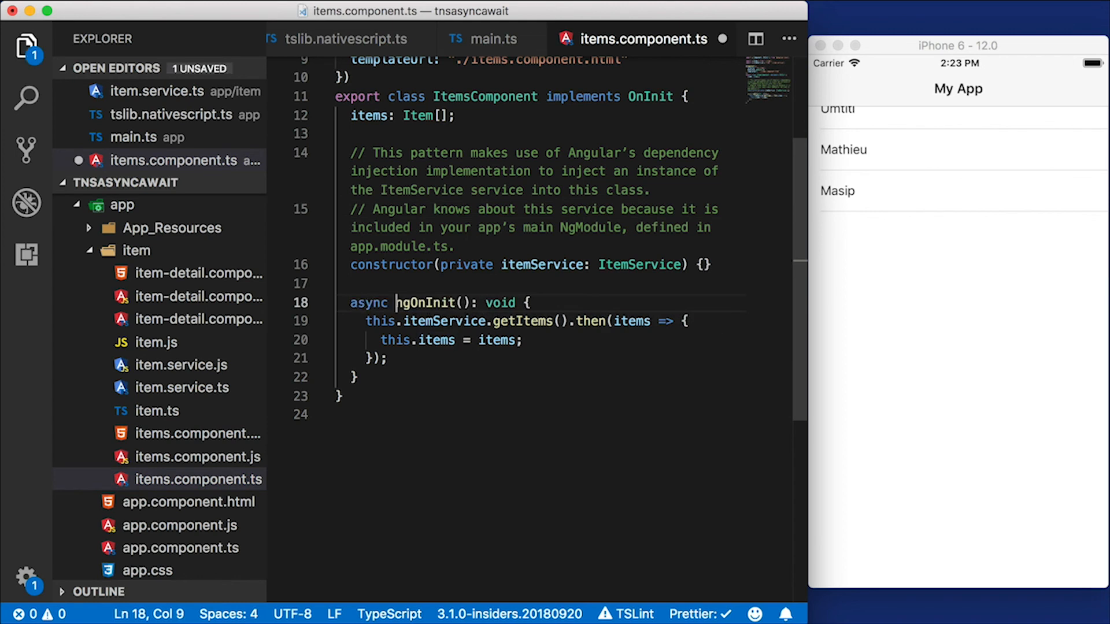
pyautogui.doubleClick(500, 303)
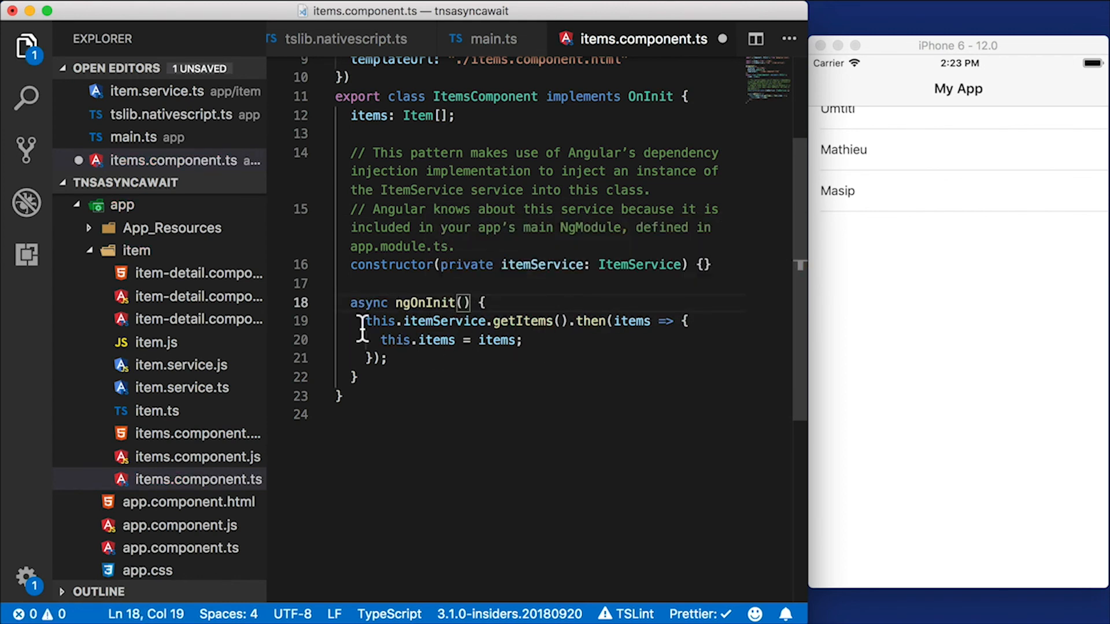
# Replace the .then call with const items = await getItems and this.items = items
pyautogui.write('const items =')
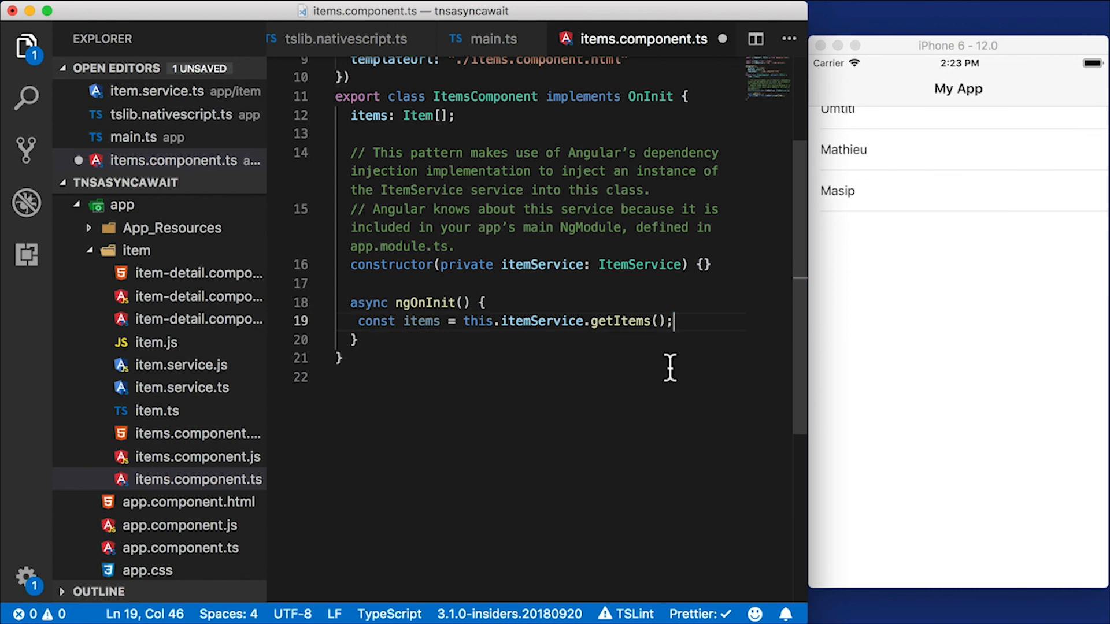
pyautogui.write('await')
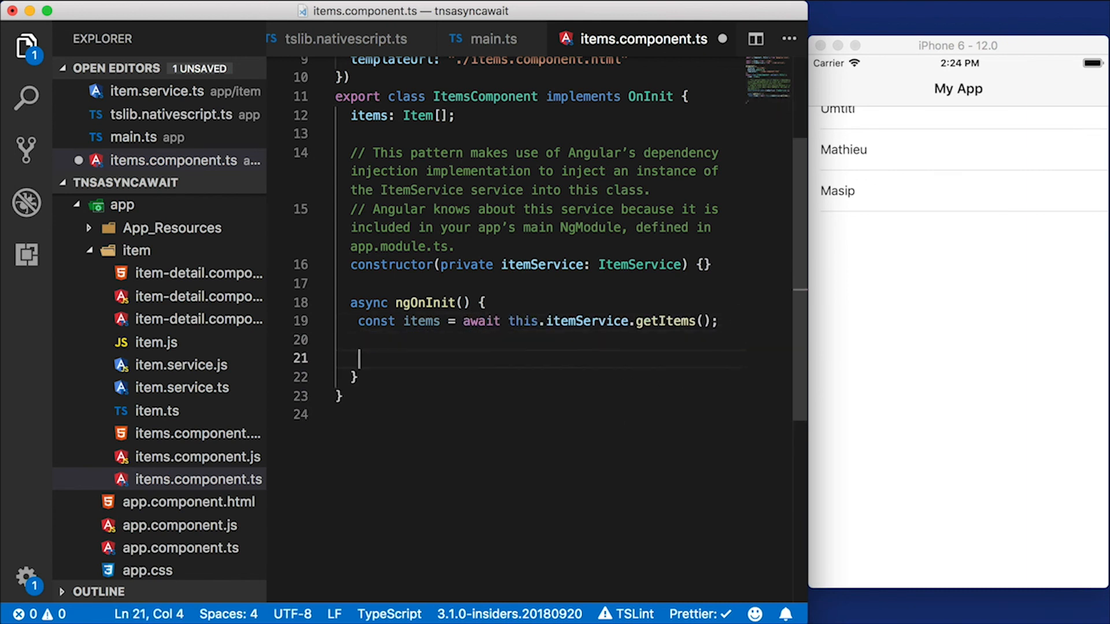
pyautogui.write('this.items = items;')
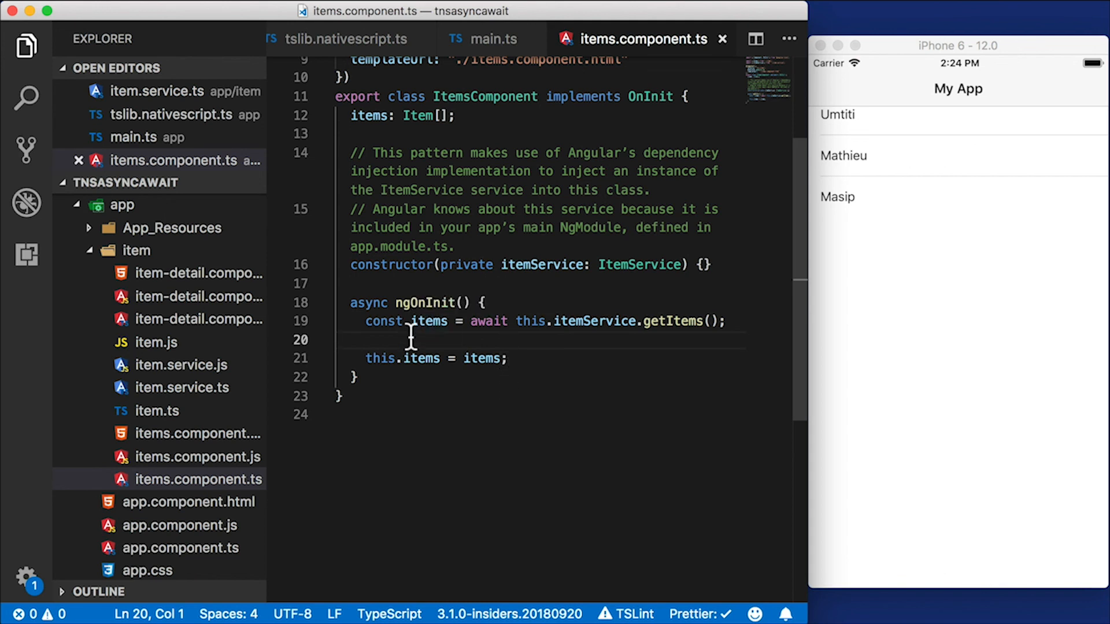
pyautogui.moveTo(488, 321)
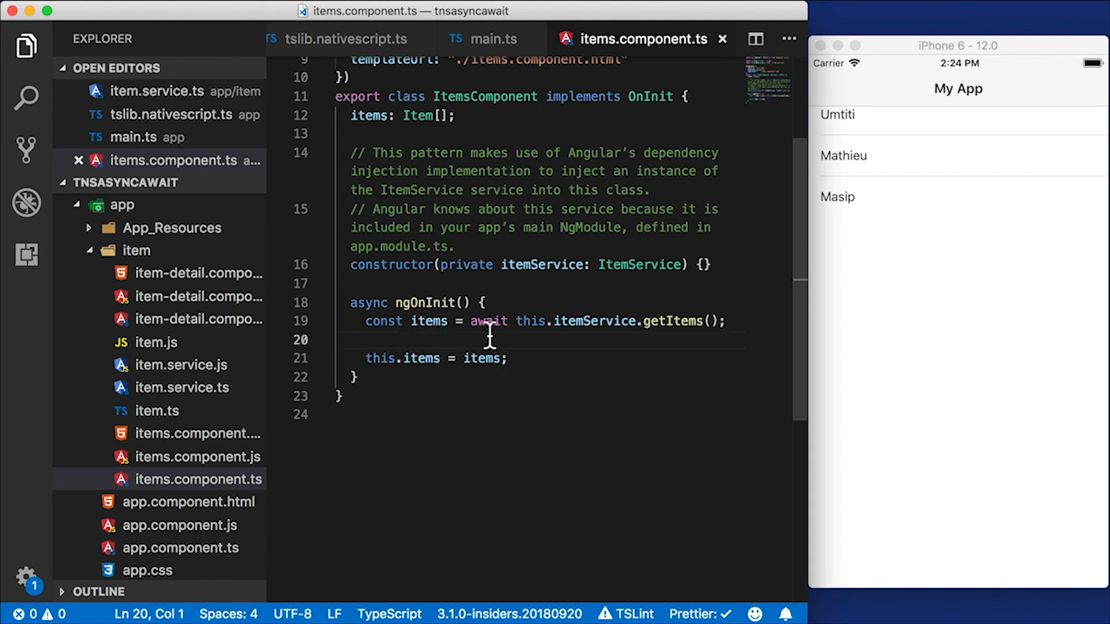
pyautogui.moveTo(547, 216)
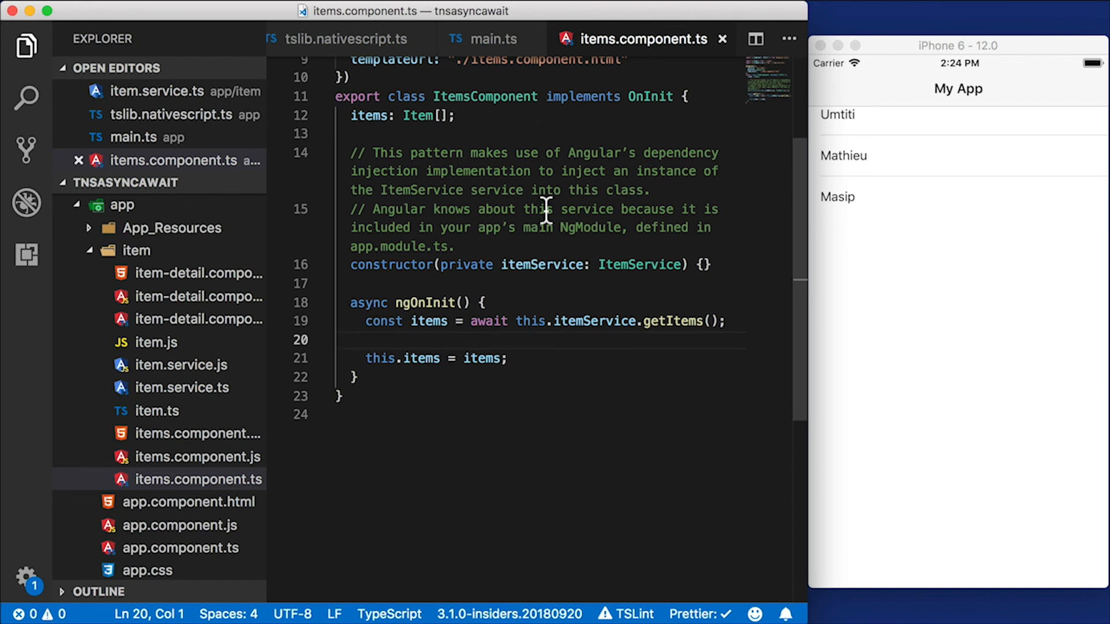
pyautogui.moveTo(458, 370)
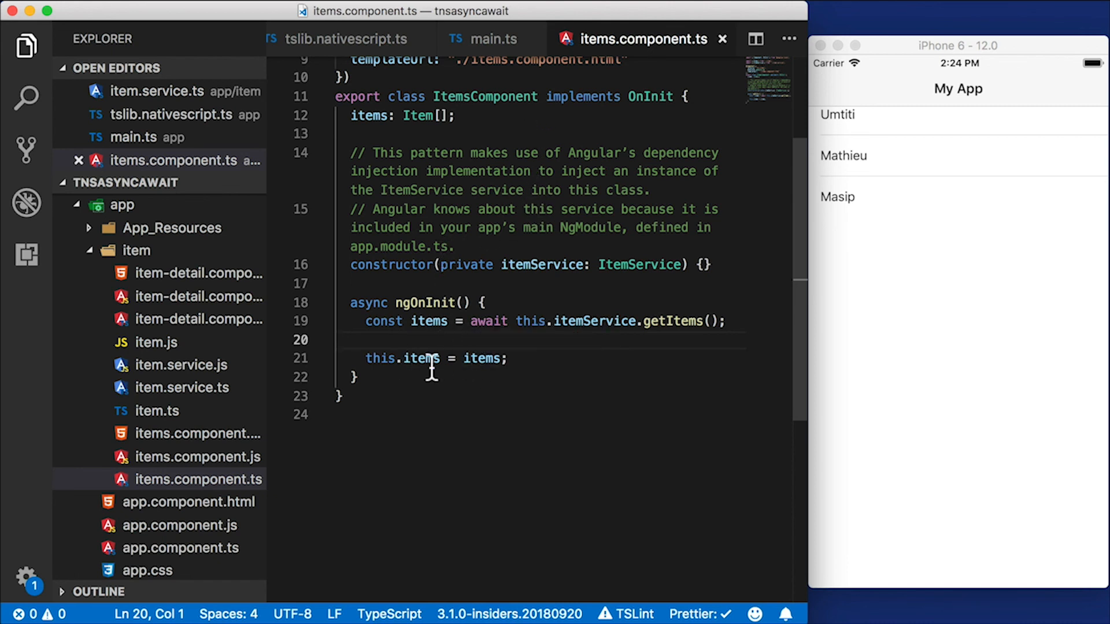
# Bring item.service.ts with its async getItems method back into view
pyautogui.click(181, 387)
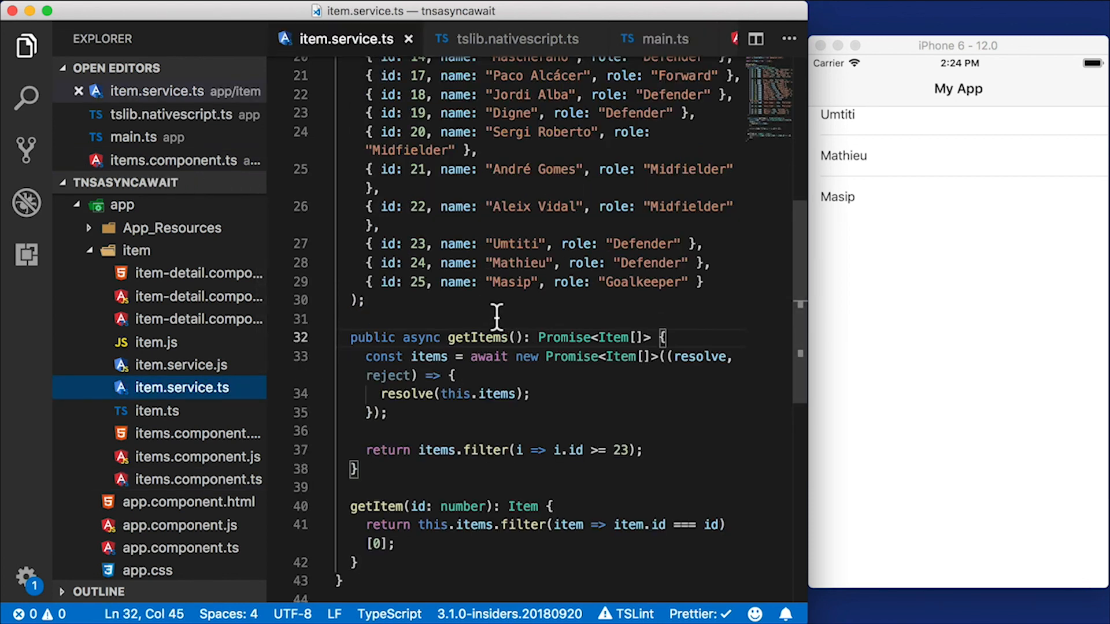
pyautogui.moveTo(437, 320)
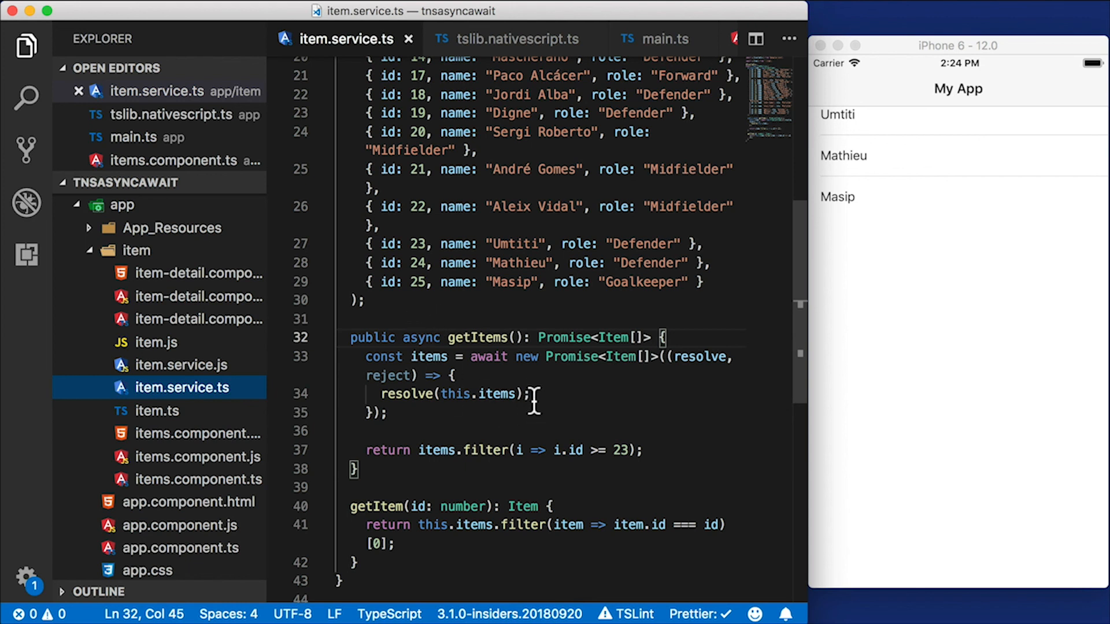
pyautogui.moveTo(603, 398)
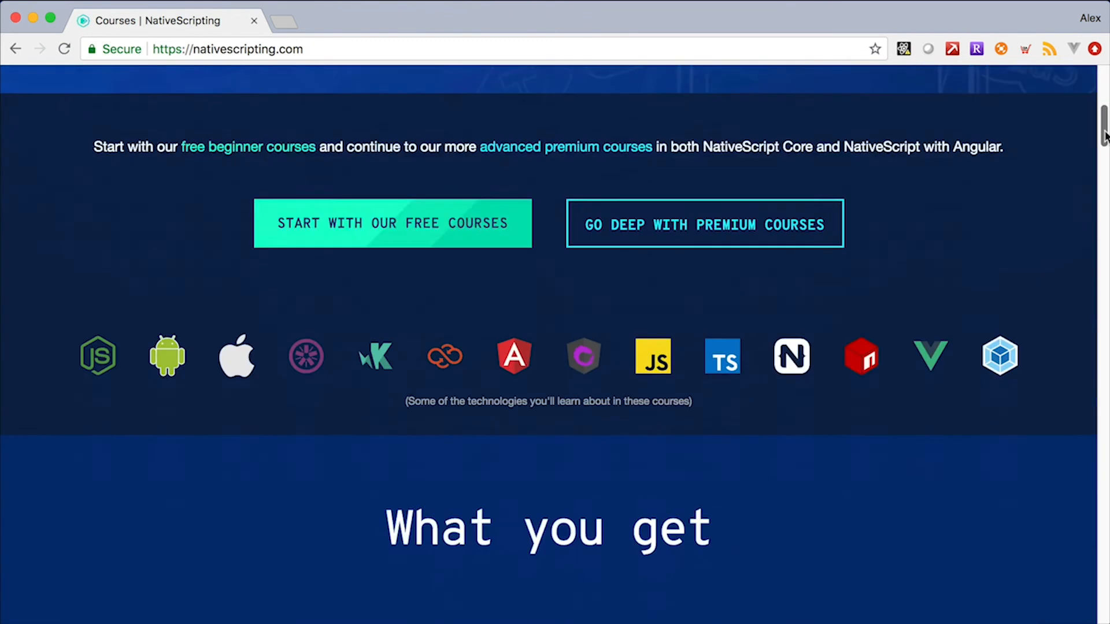
# Filter the Available Courses to Core, then to Angular courses only
pyautogui.scroll(-3)
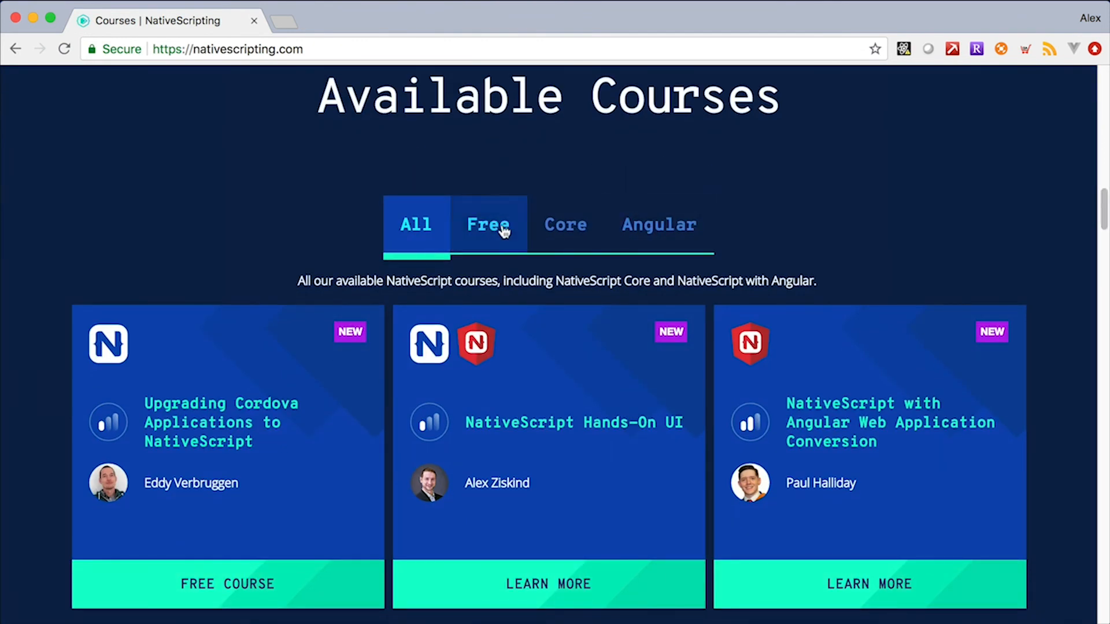
pyautogui.click(566, 225)
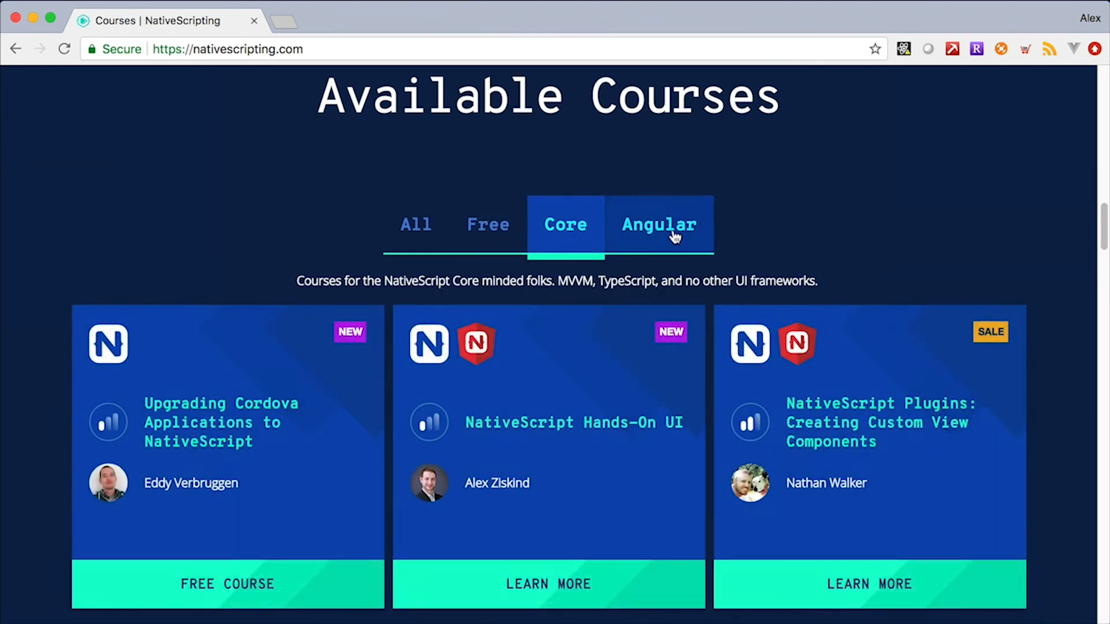
pyautogui.click(658, 224)
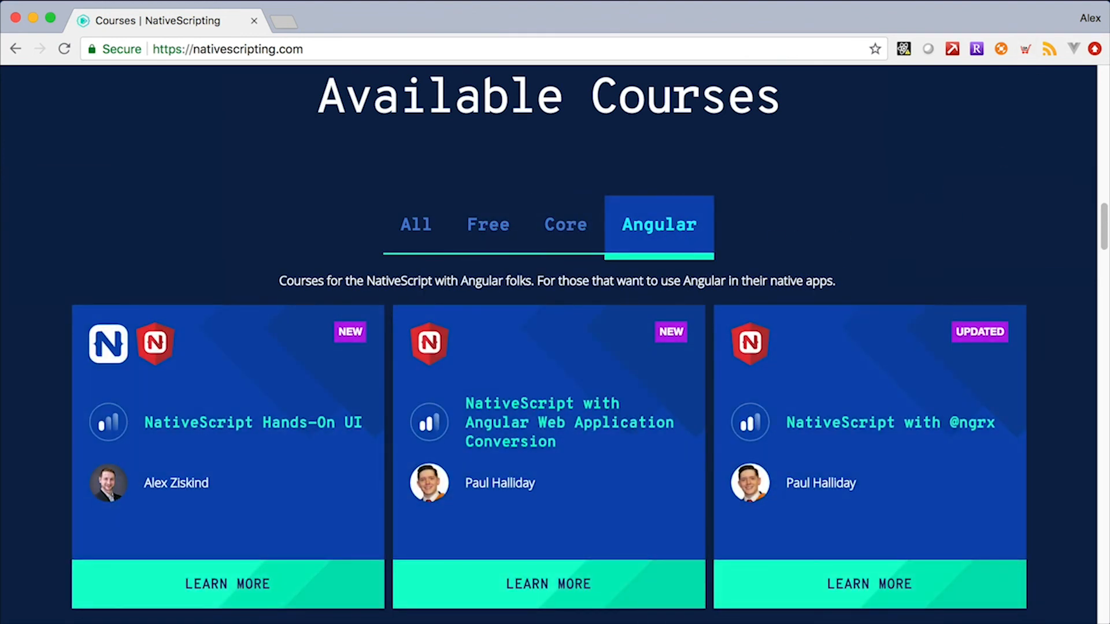